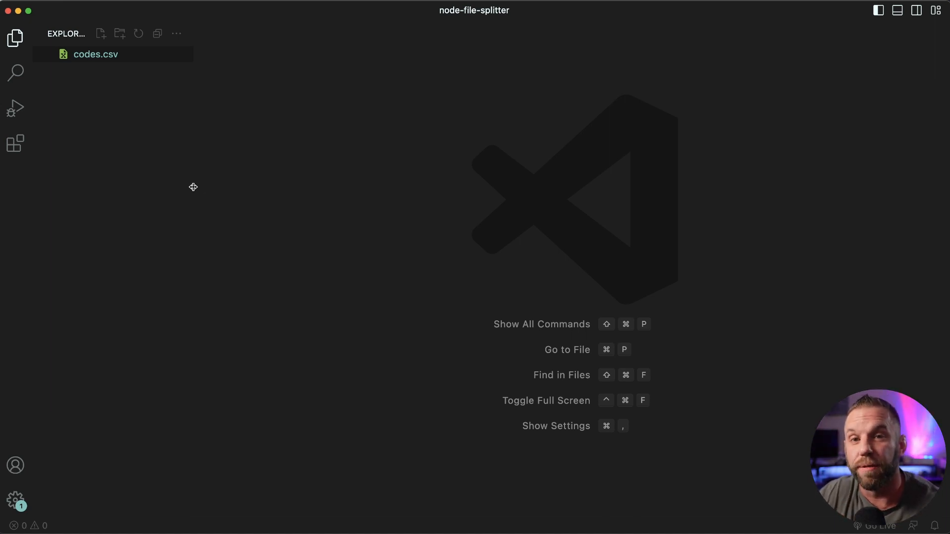
pyautogui.moveTo(200, 182)
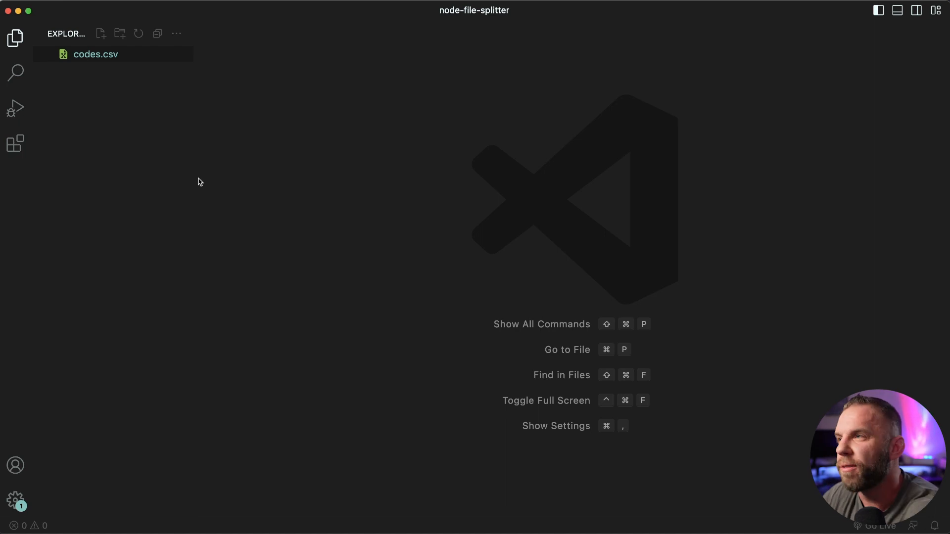
pyautogui.moveTo(265, 142)
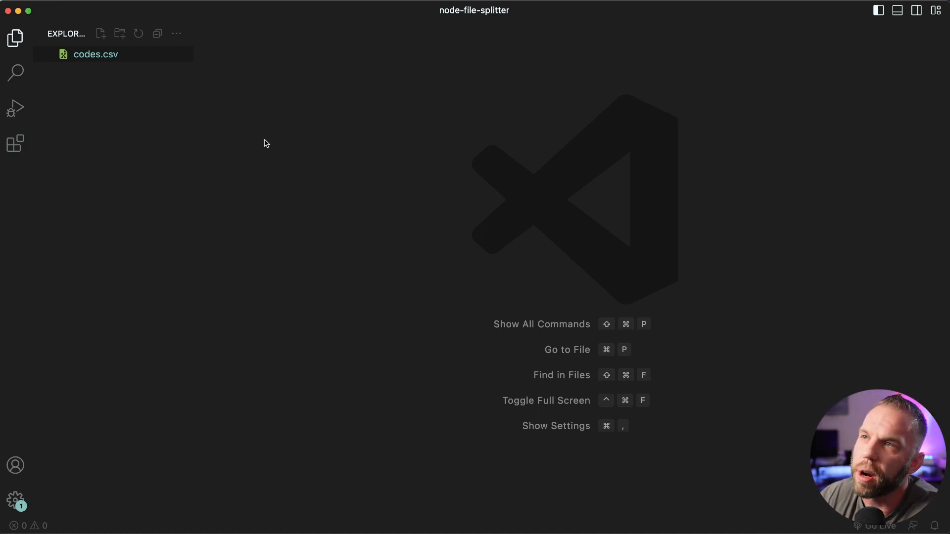
pyautogui.moveTo(433, 35)
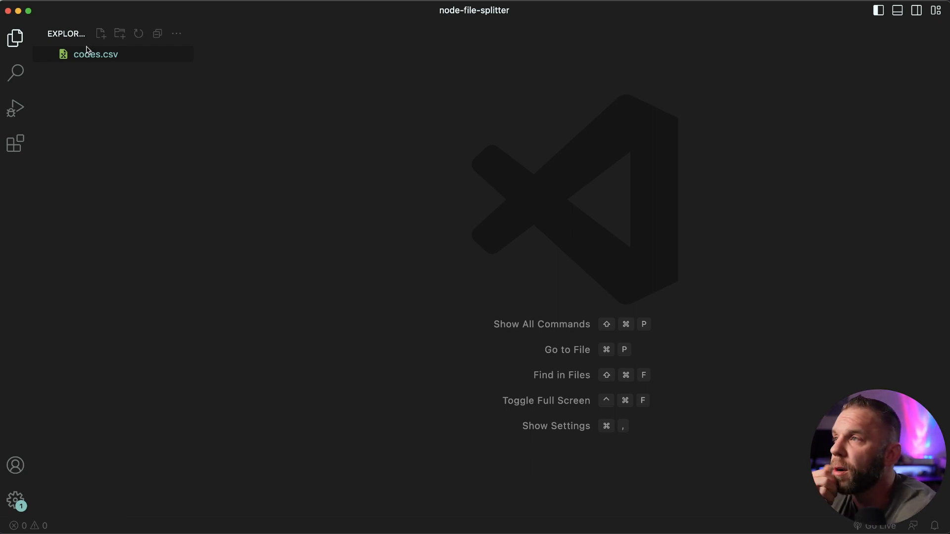
# Step: Inspect codes.csv rows 1–20 and create a new empty app.js file
pyautogui.doubleClick(95, 53)
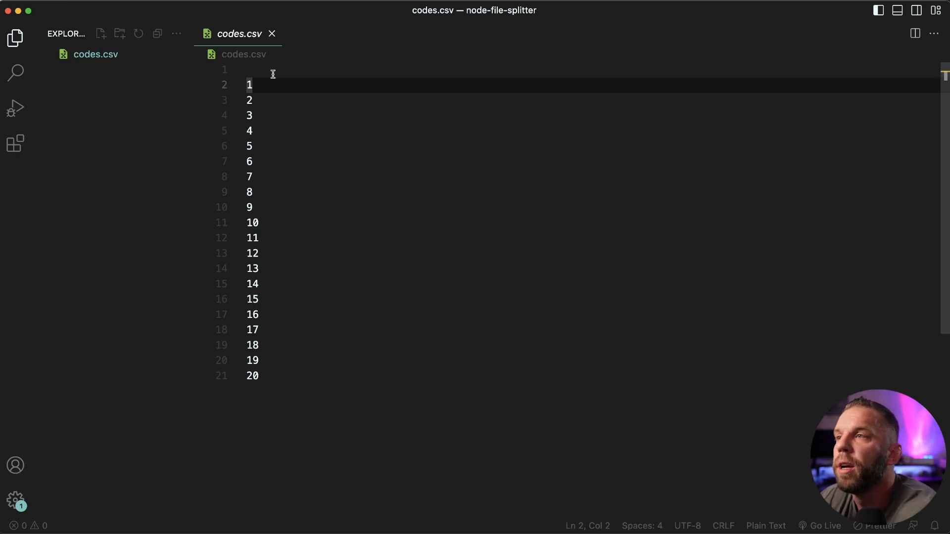
pyautogui.moveTo(288, 151)
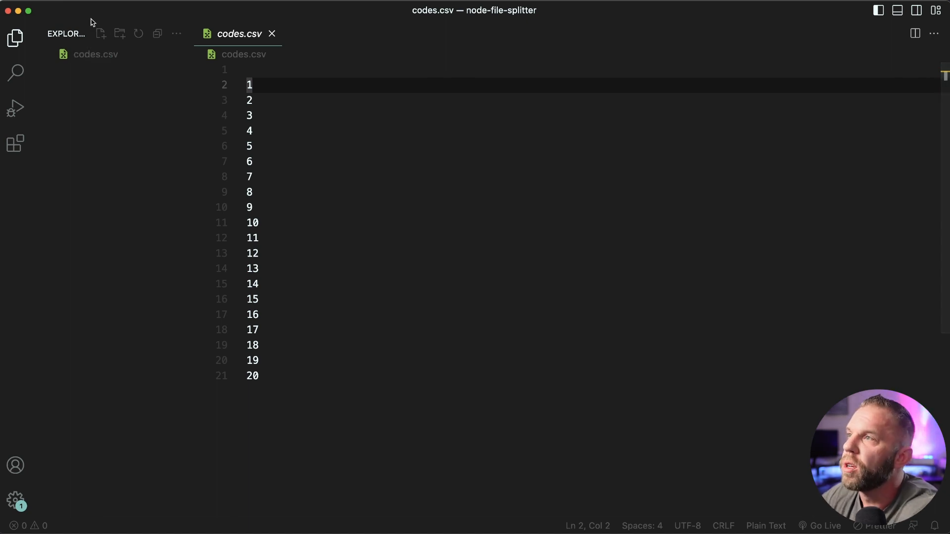
pyautogui.write('app.js')
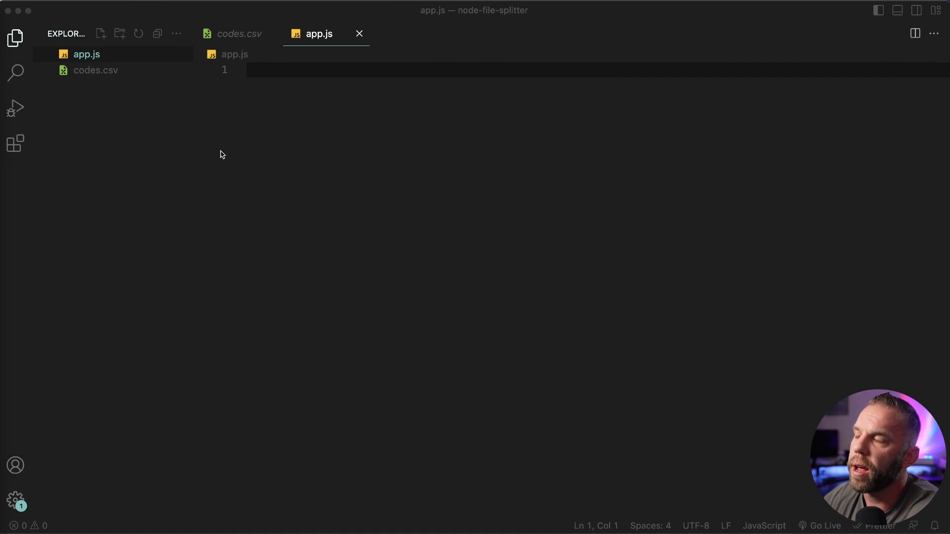
# Step: Write require lines for fs and csv-parser at the top of app.js
pyautogui.click(273, 70)
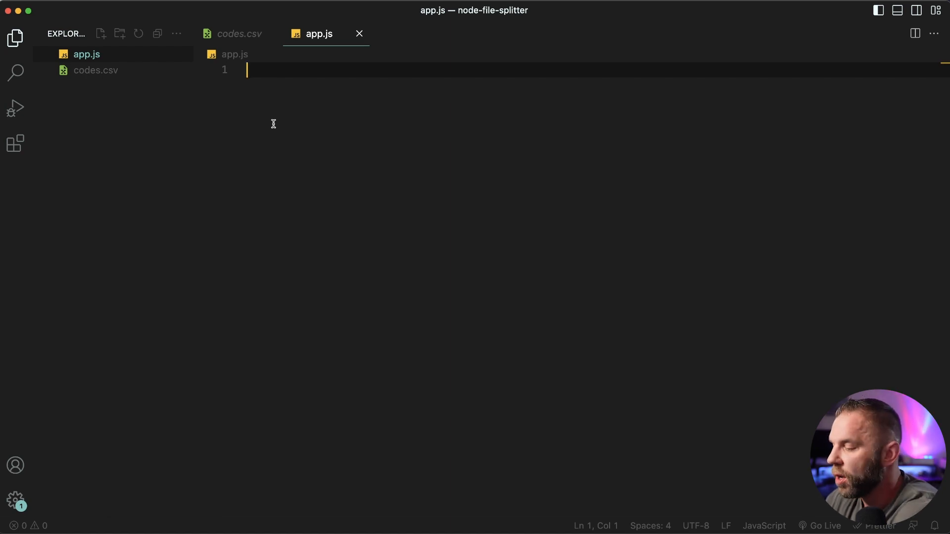
pyautogui.write('const fs = r')
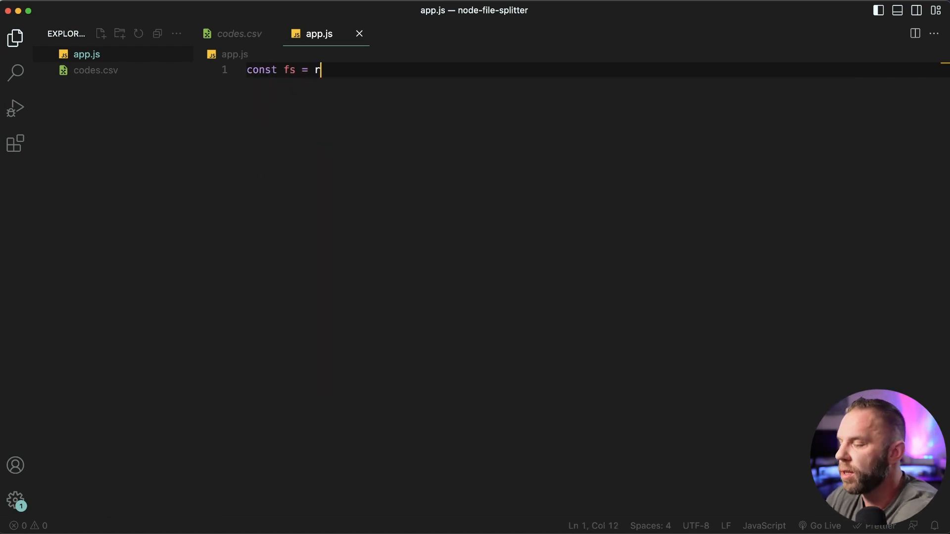
pyautogui.write("equire('fs")
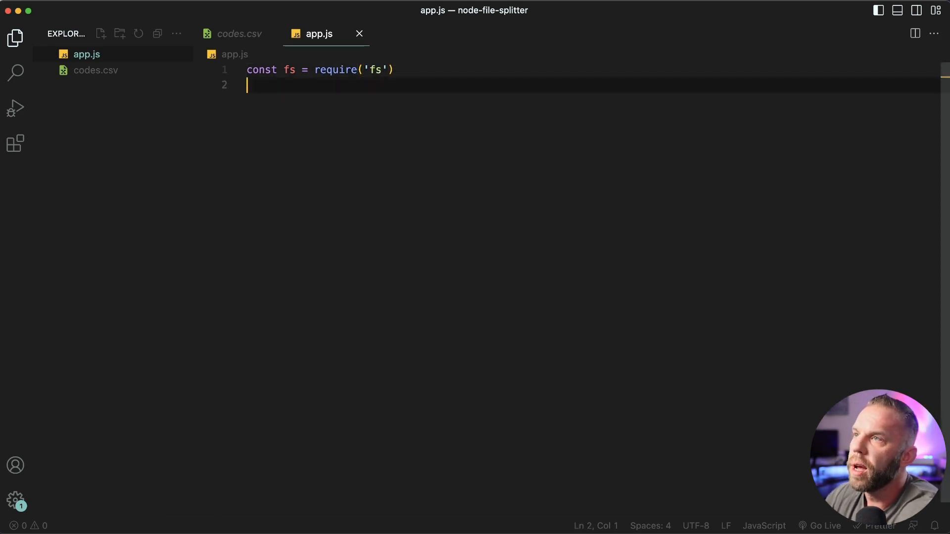
pyautogui.write('const csv = req')
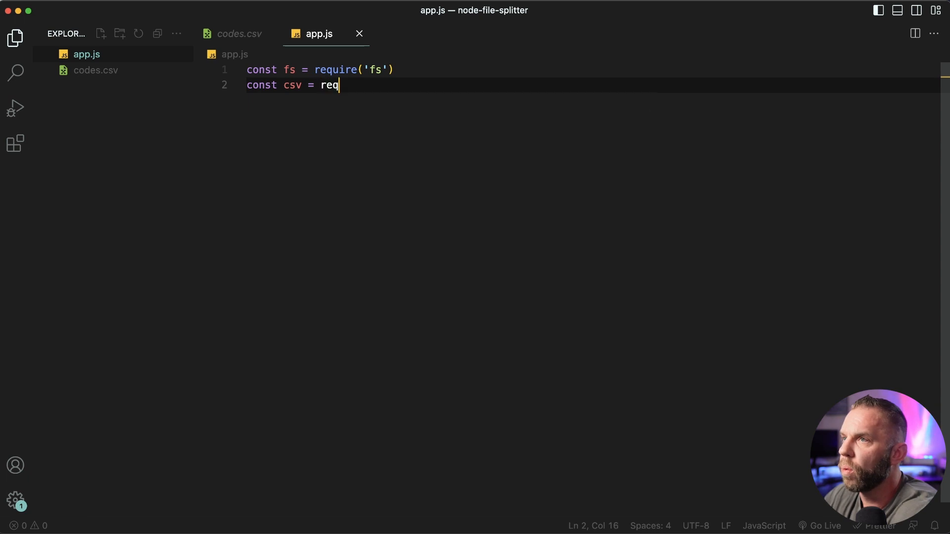
pyautogui.write("uire('cs'")
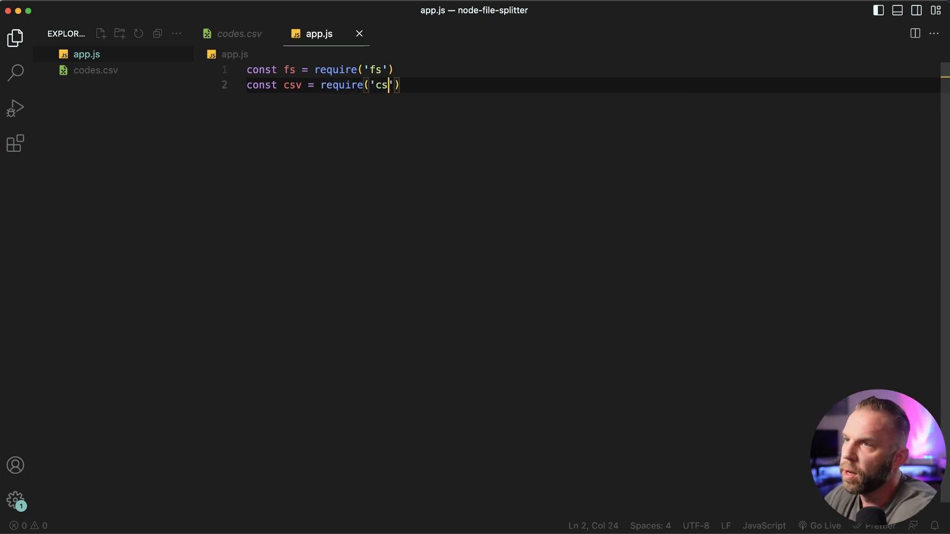
pyautogui.write('v-parser')
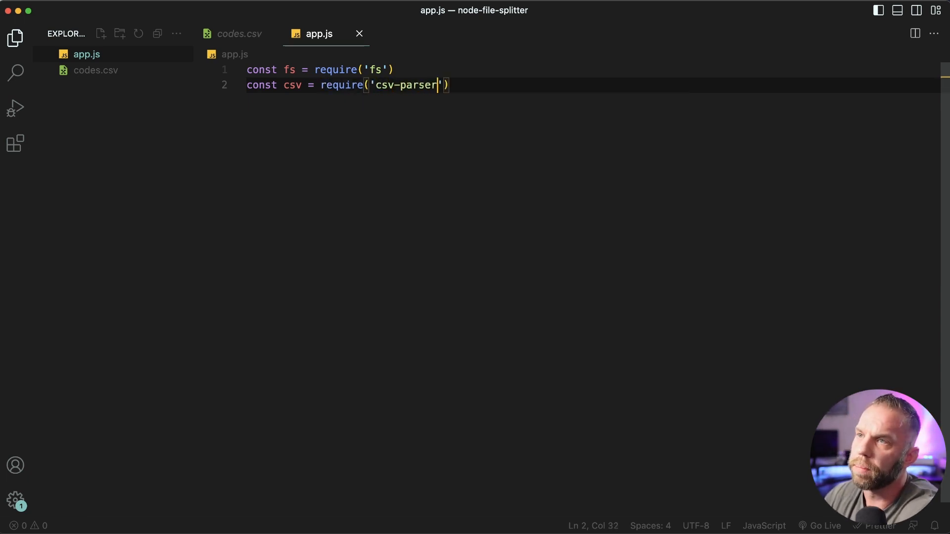
pyautogui.press('enter')
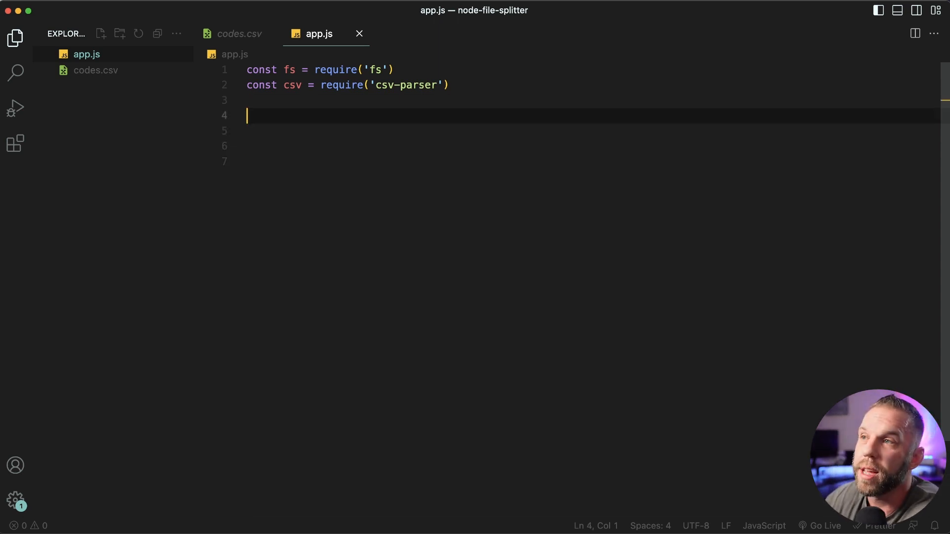
# Step: Declare inputFile as the copied full path /Users/codecommerce/Desktop/node-file-splitter/codes.csv
pyautogui.write('const inp')
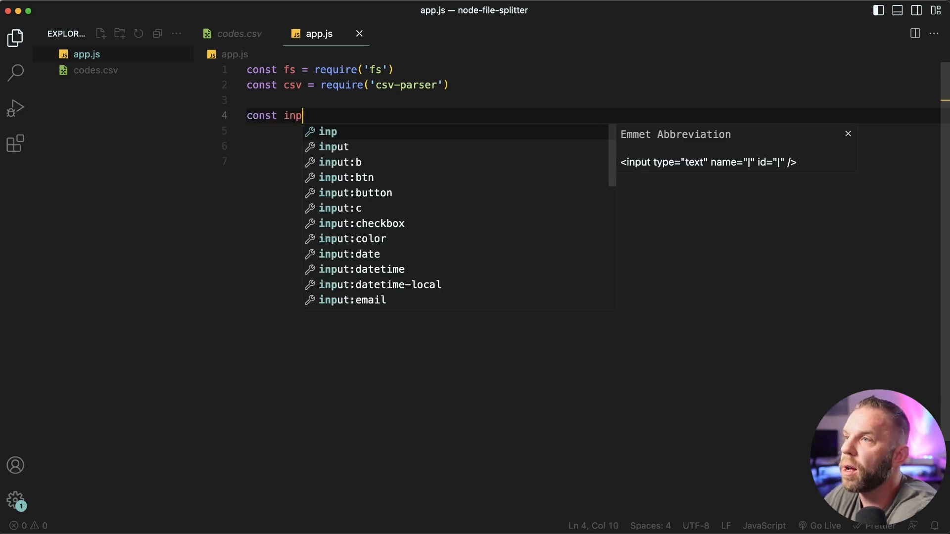
pyautogui.write("utFile = '")
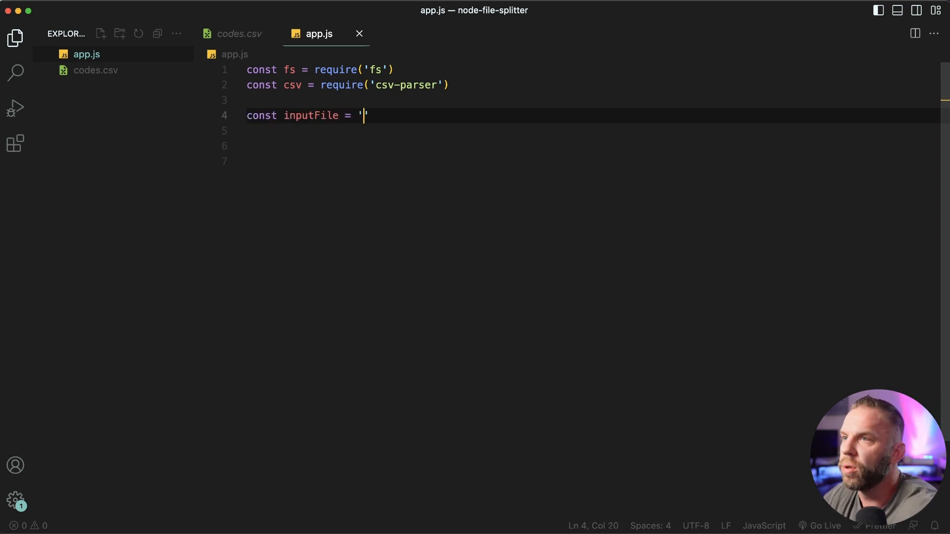
pyautogui.rightClick(95, 69)
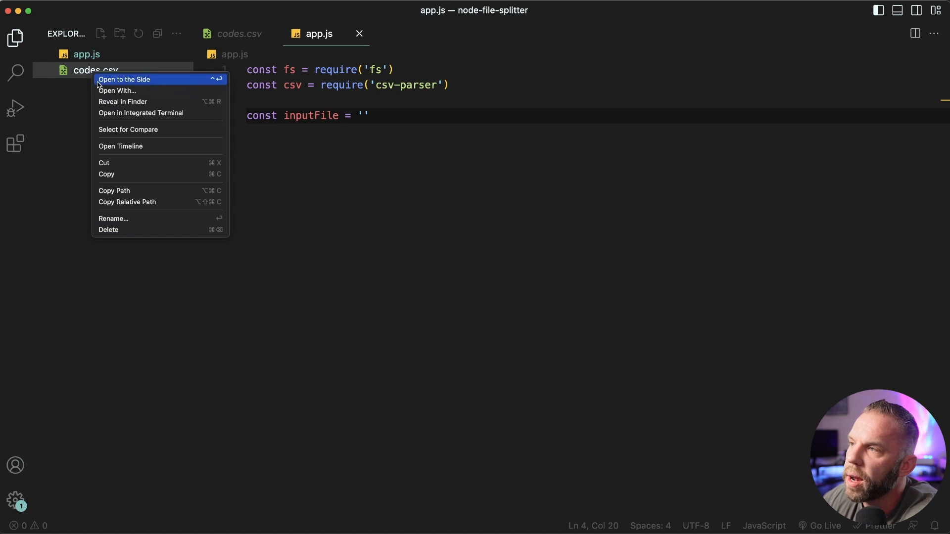
pyautogui.click(364, 115)
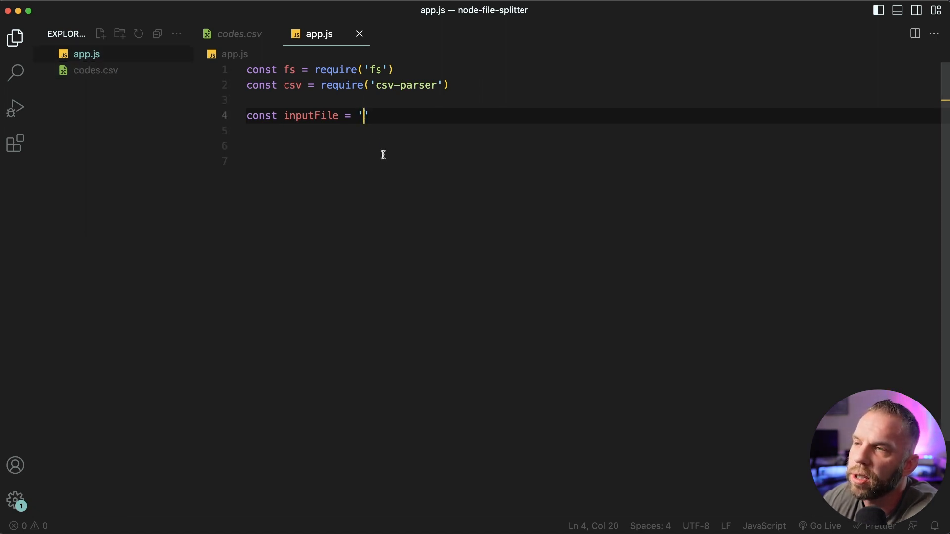
pyautogui.write('/Users/codecommerce/Desktop/node-file-splitter/codes.csv')
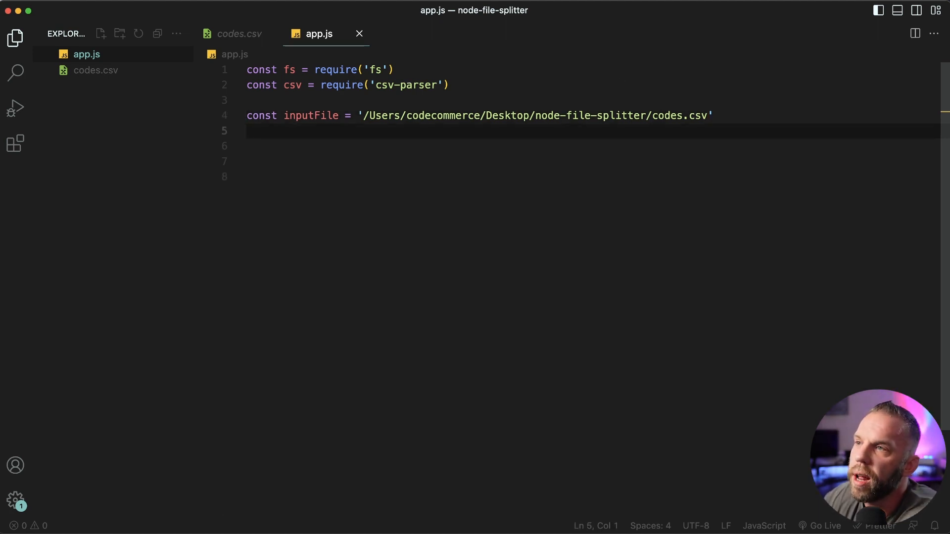
# Step: Declare outputFolder = 'output-folder' and rowsPerFile = 5
pyautogui.write('const out')
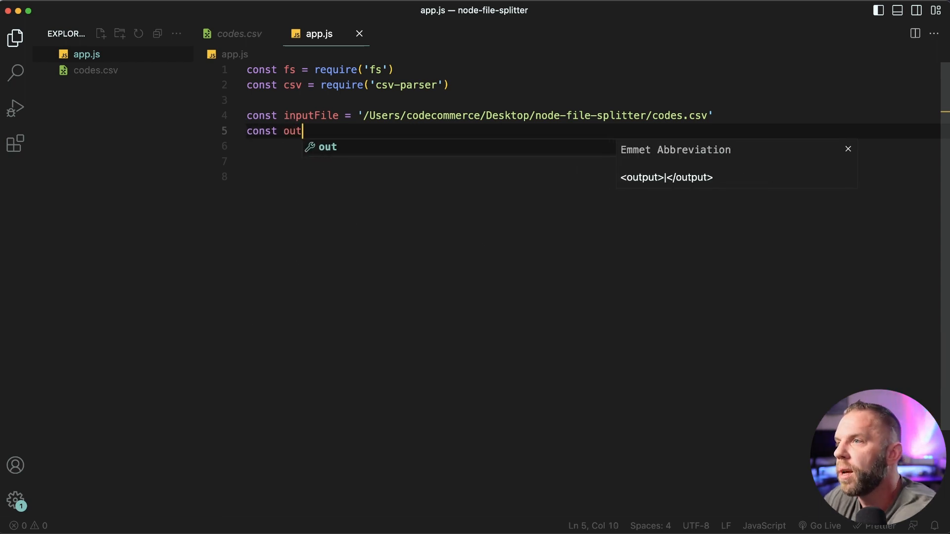
pyautogui.write('putFolder')
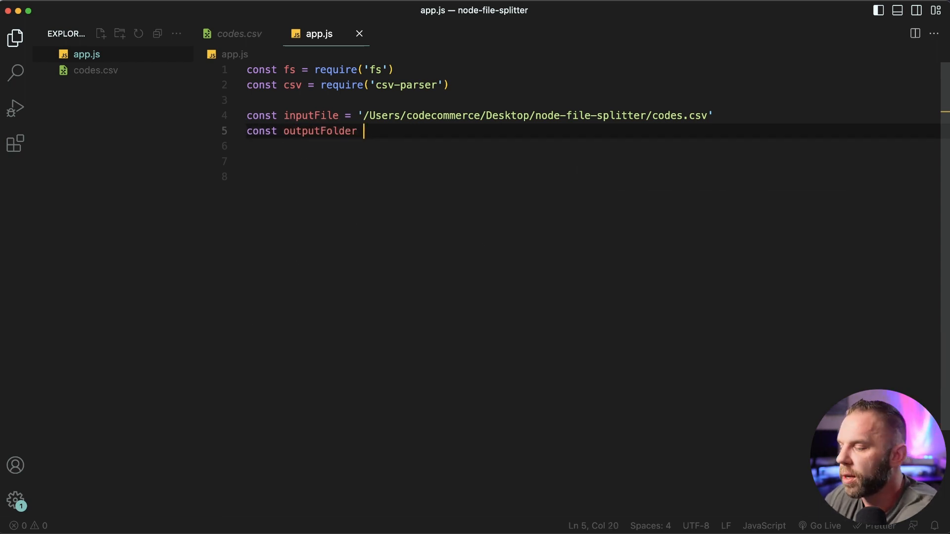
pyautogui.write("= 'outpi")
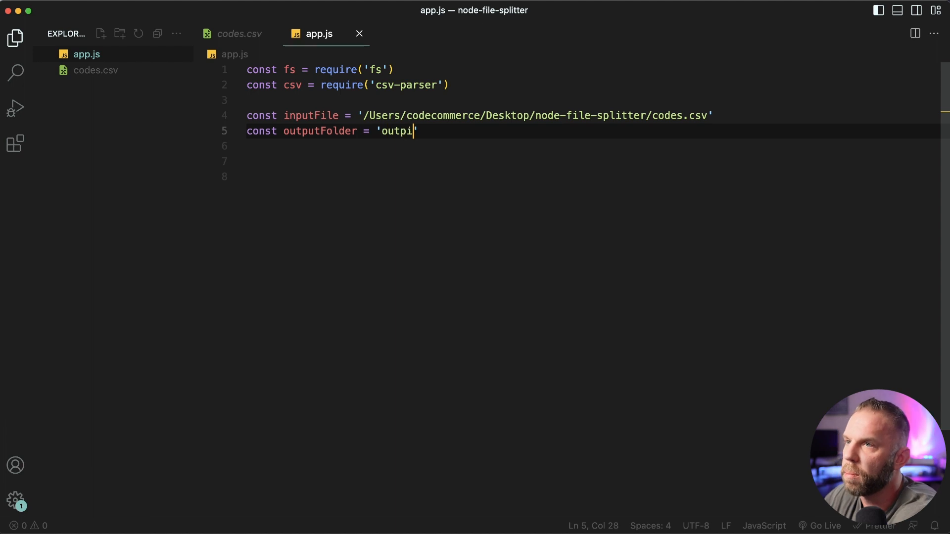
pyautogui.write("ut-folder'")
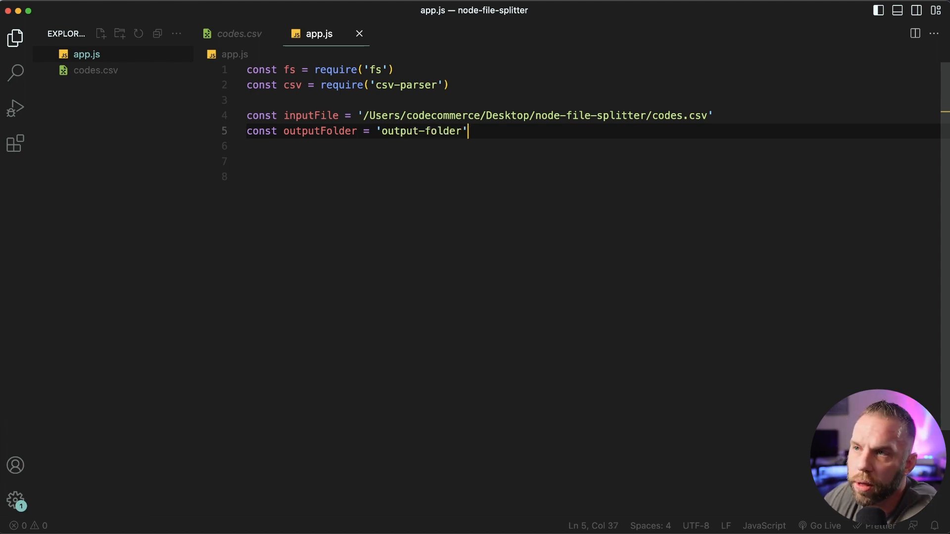
pyautogui.write('const ro')
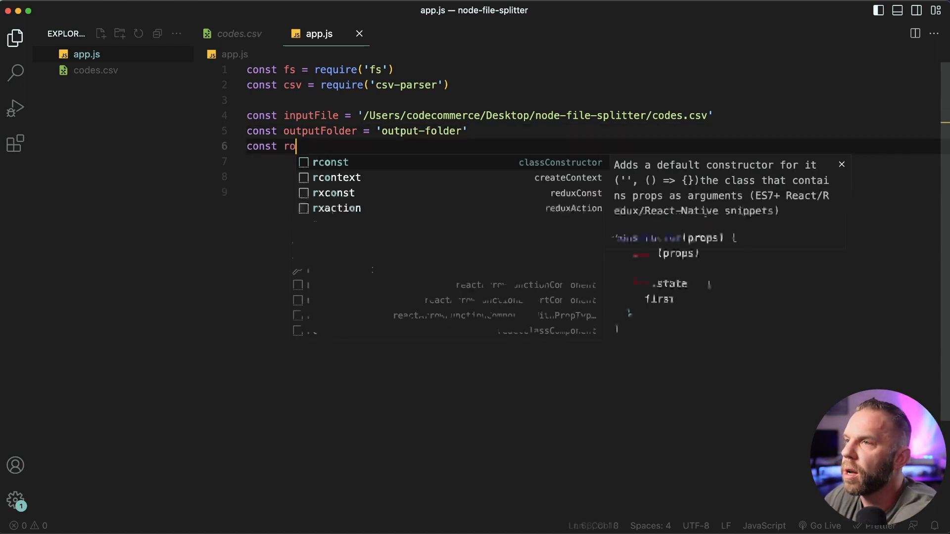
pyautogui.write('wsPerFile')
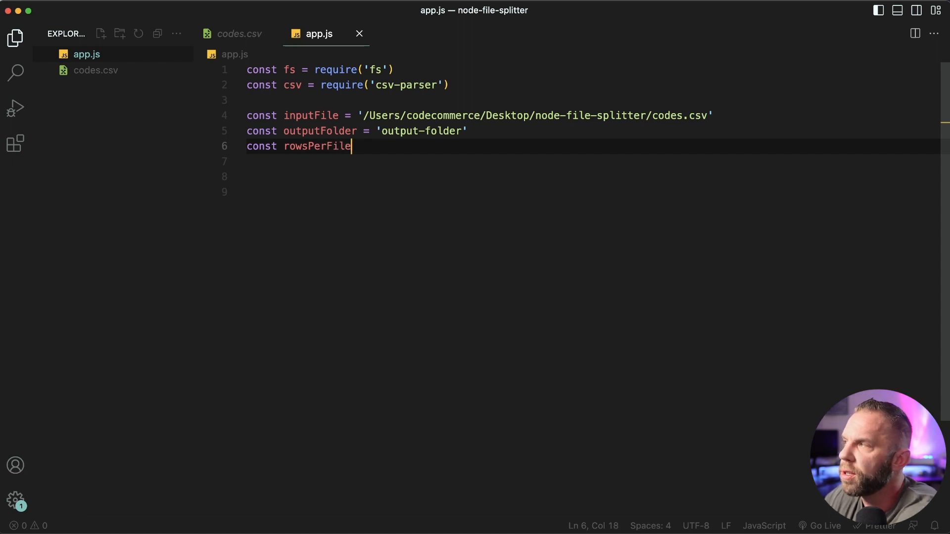
pyautogui.write('= 5;')
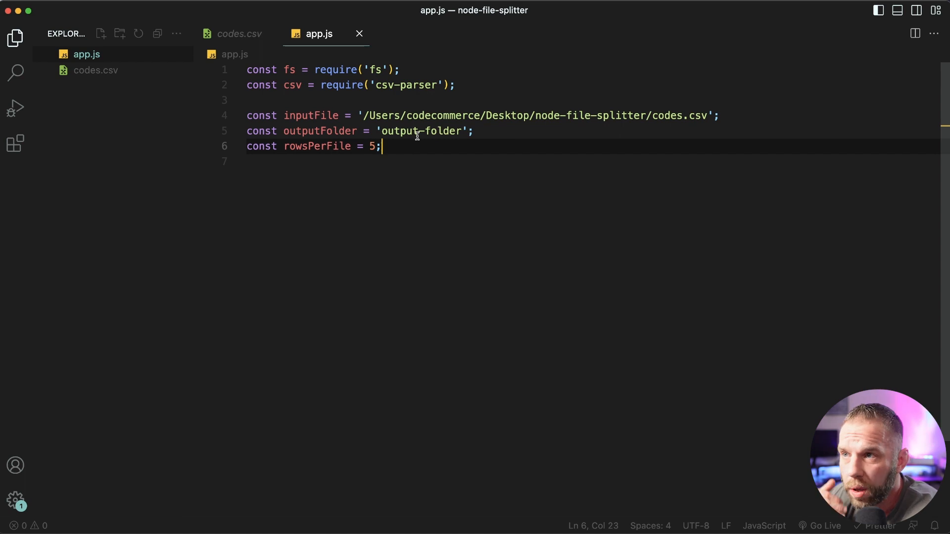
pyautogui.doubleClick(422, 130)
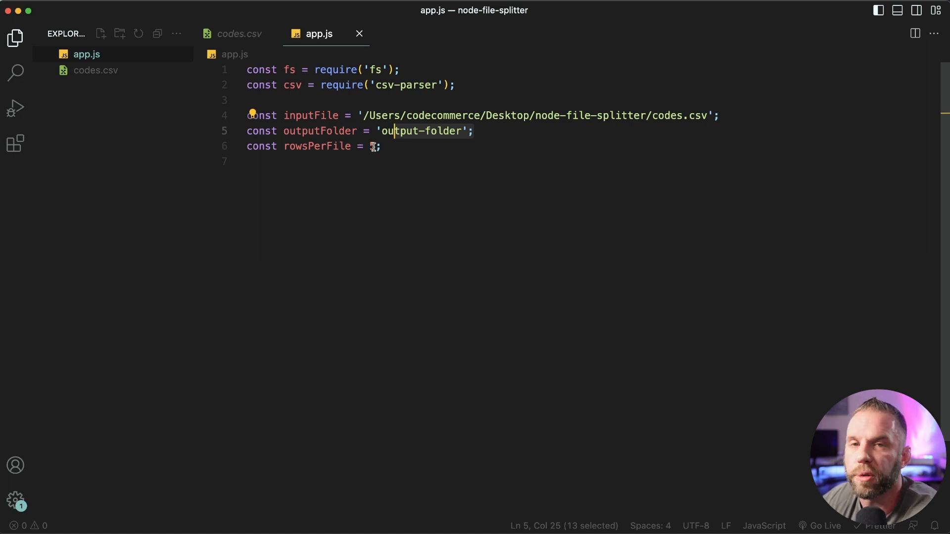
pyautogui.write('5')
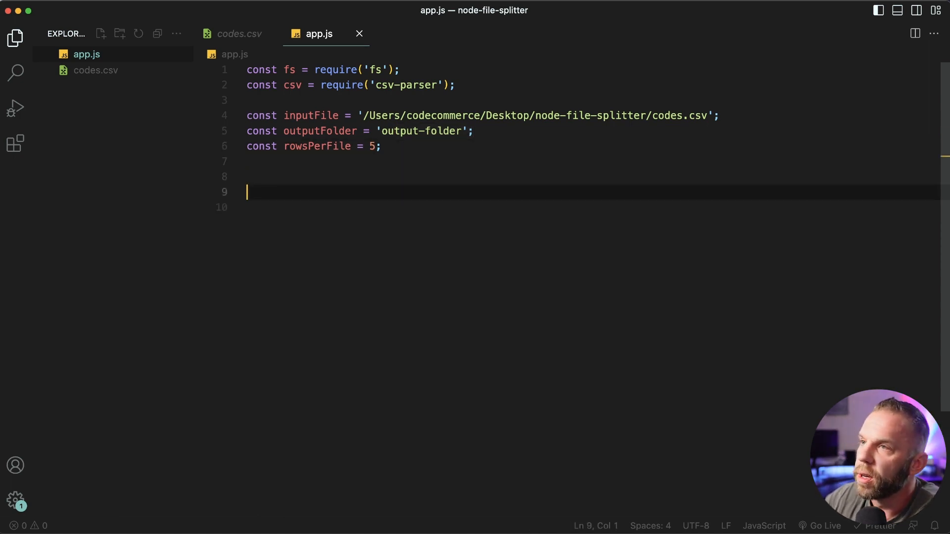
# Step: Define splitCsv as an arrow function taking inputFile, outputFolder and rowsPerFile
pyautogui.write('c')
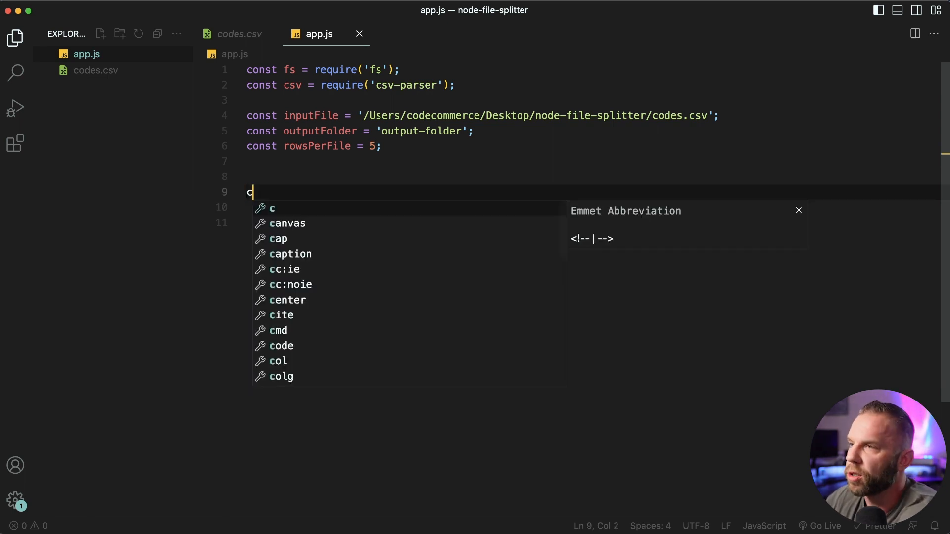
pyautogui.press('Escape')
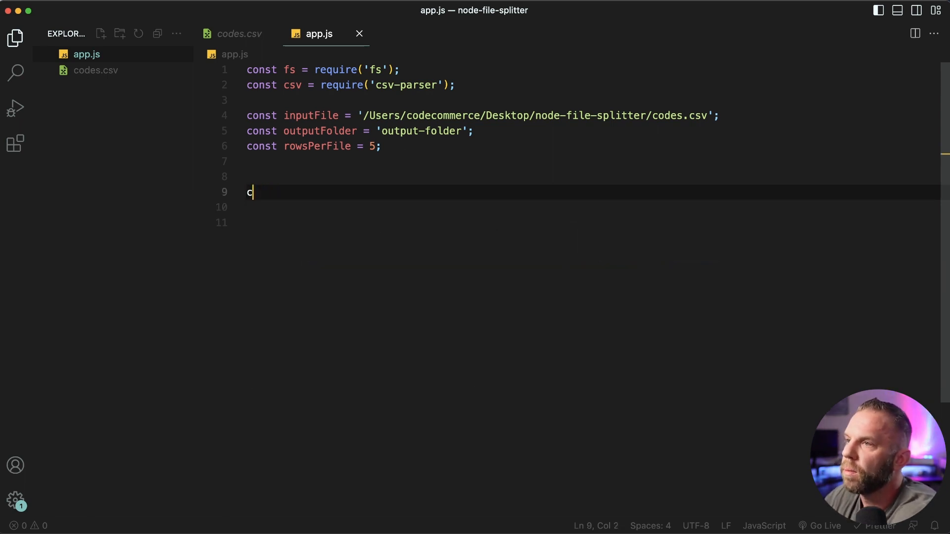
pyautogui.write('onst s')
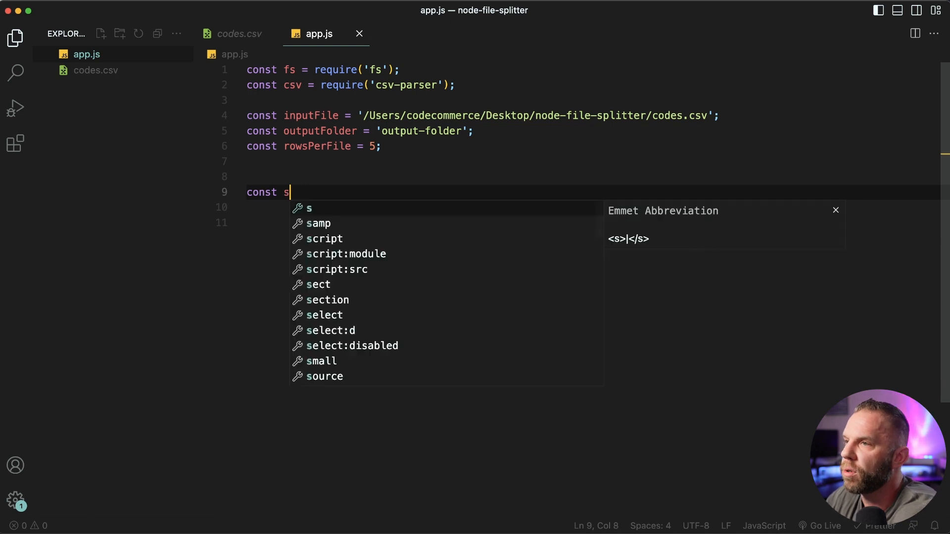
pyautogui.write('plitCsv = ()')
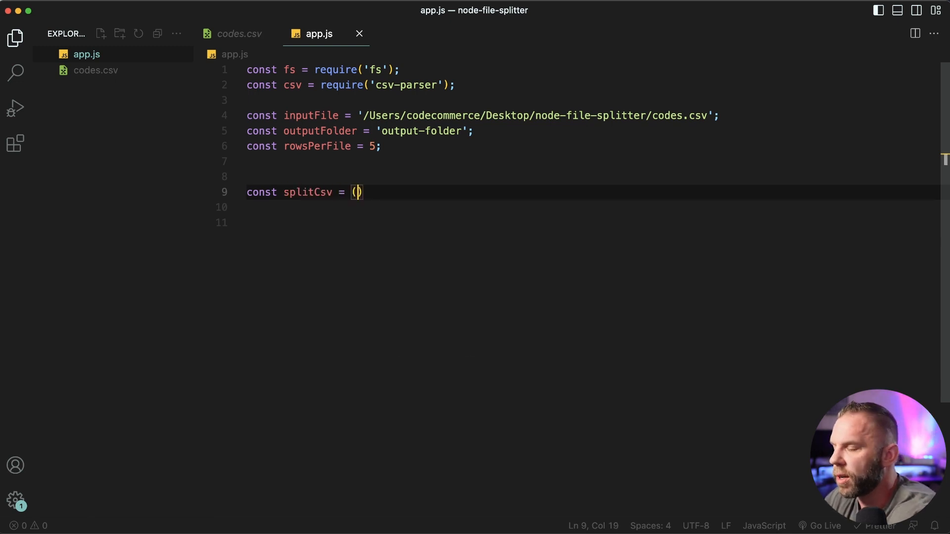
pyautogui.write('=> {')
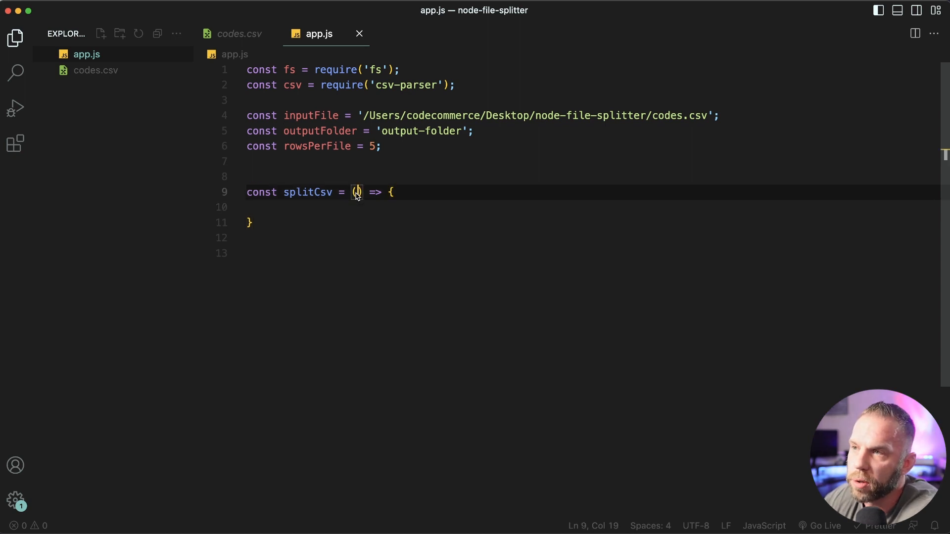
pyautogui.write('inputFile')
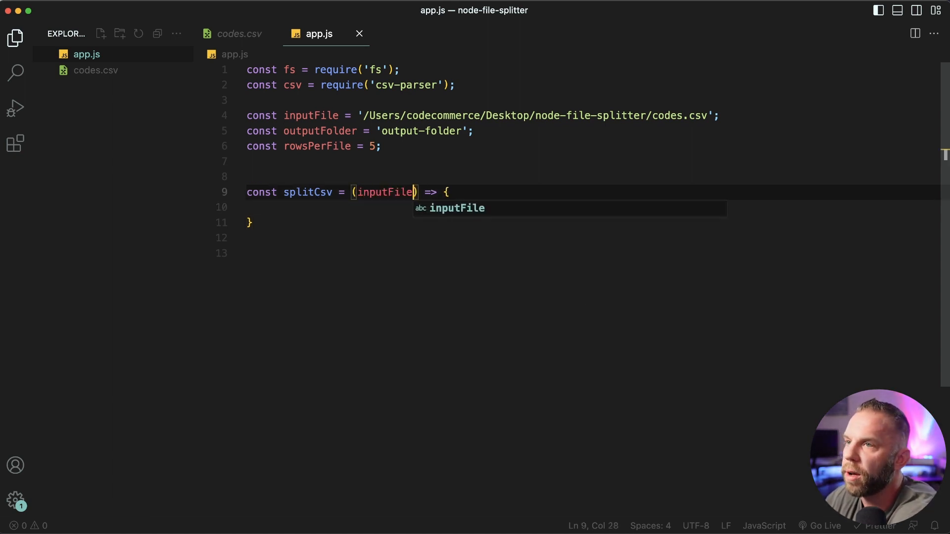
pyautogui.write(', outputFolder')
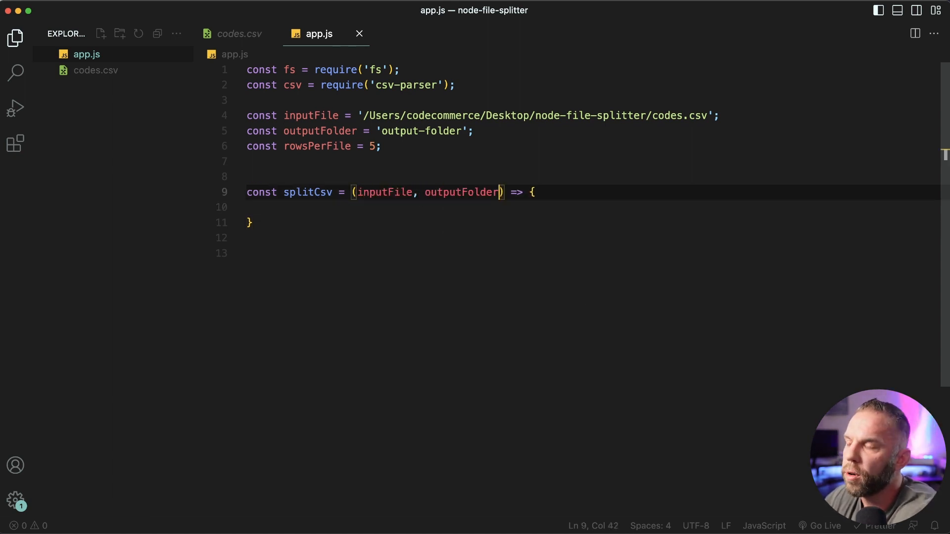
pyautogui.write(', rowsPerFile')
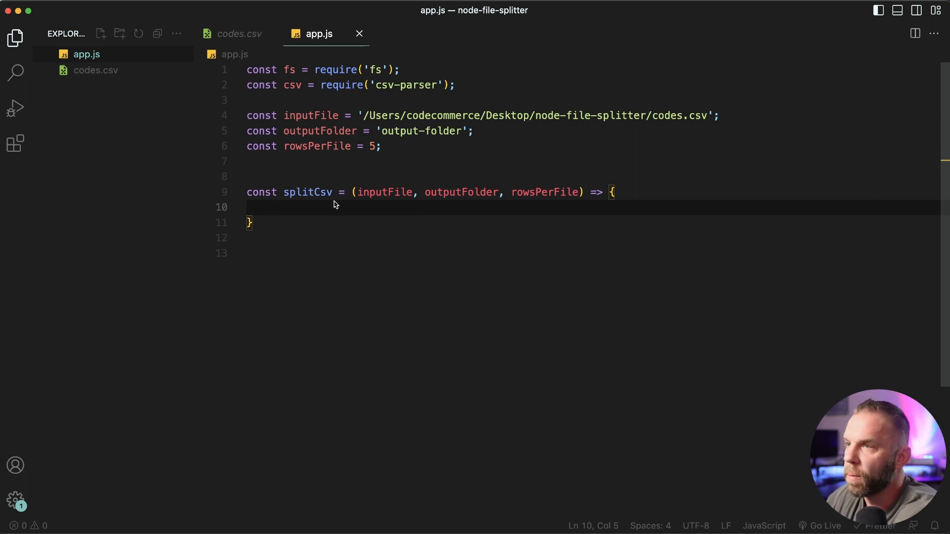
# Step: Create outputFolder with fs.mkdirSync when fs.existsSync reports it missing
pyautogui.write('if(')
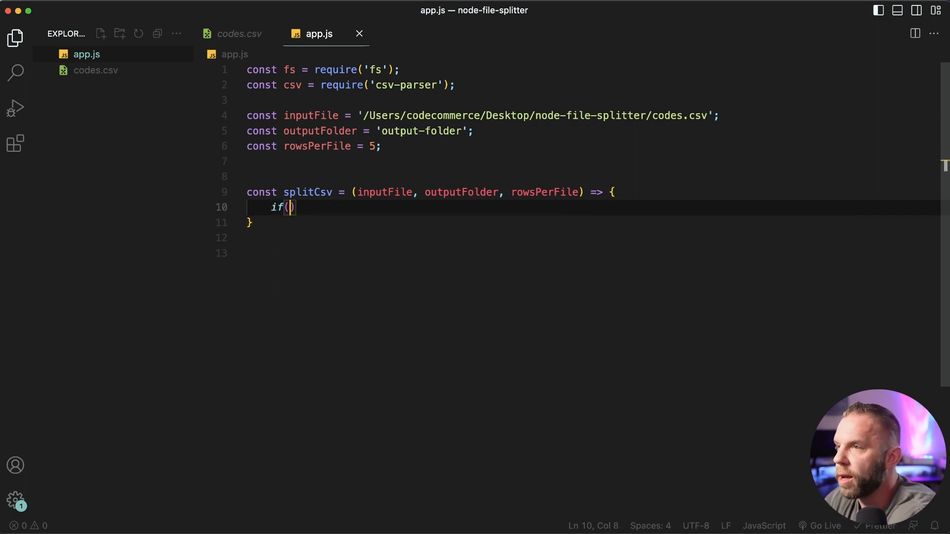
pyautogui.write('!fs.')
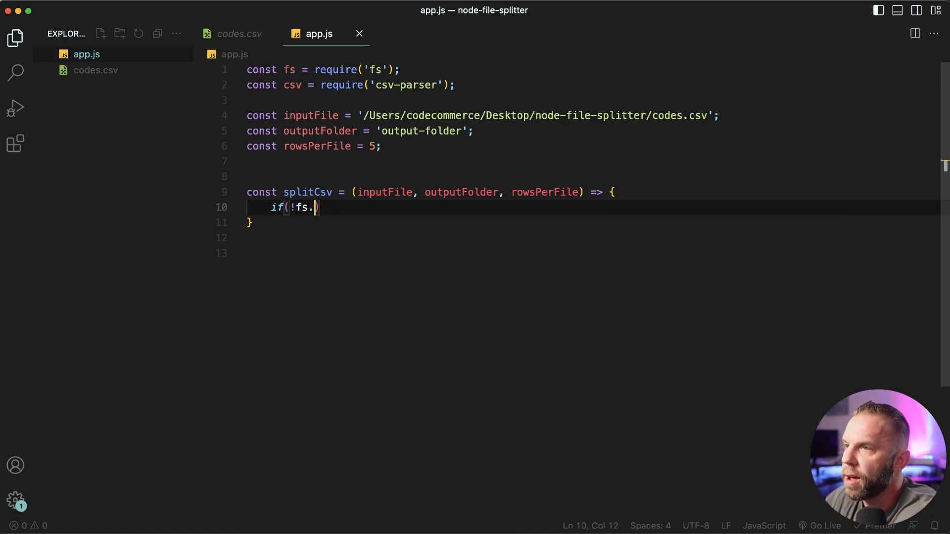
pyautogui.write('existsSync')
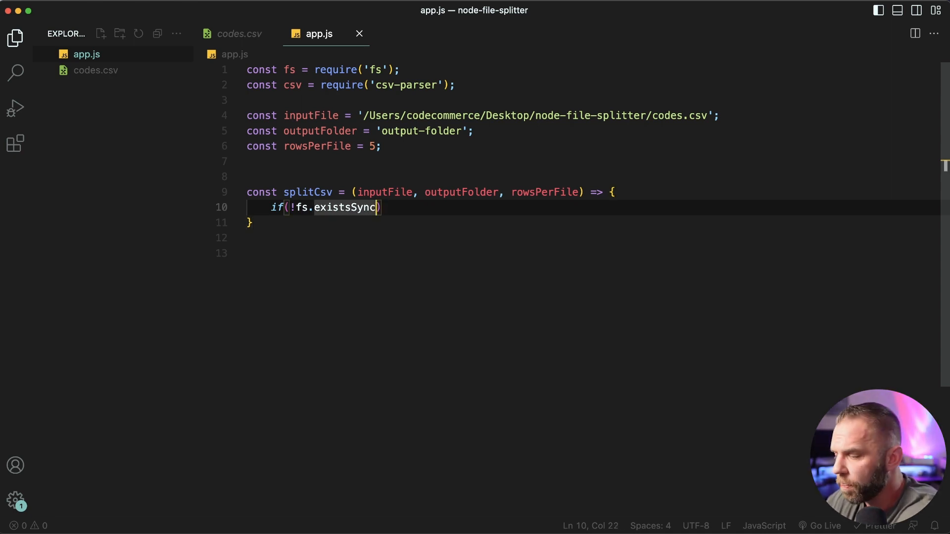
pyautogui.write('(outputFolder')
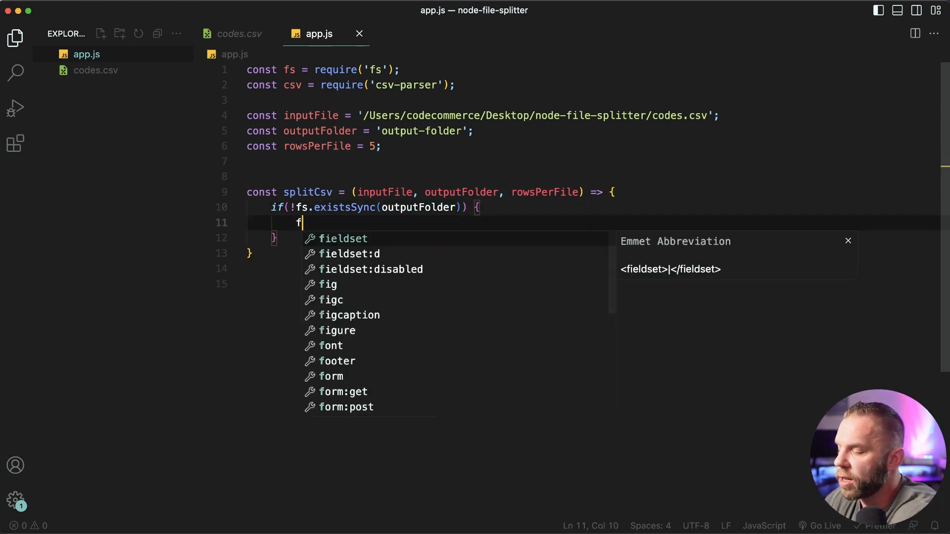
pyautogui.write('s.mkdir')
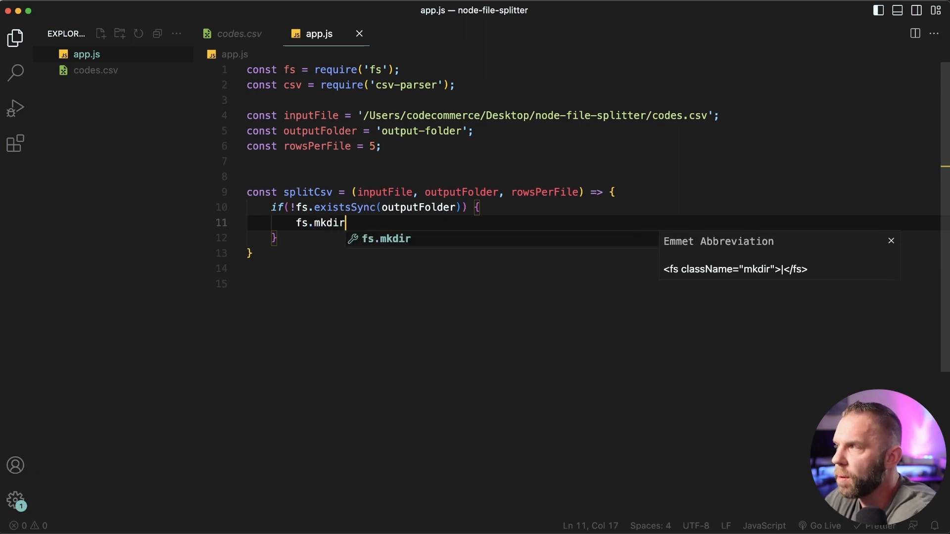
pyautogui.write('Sync(out')
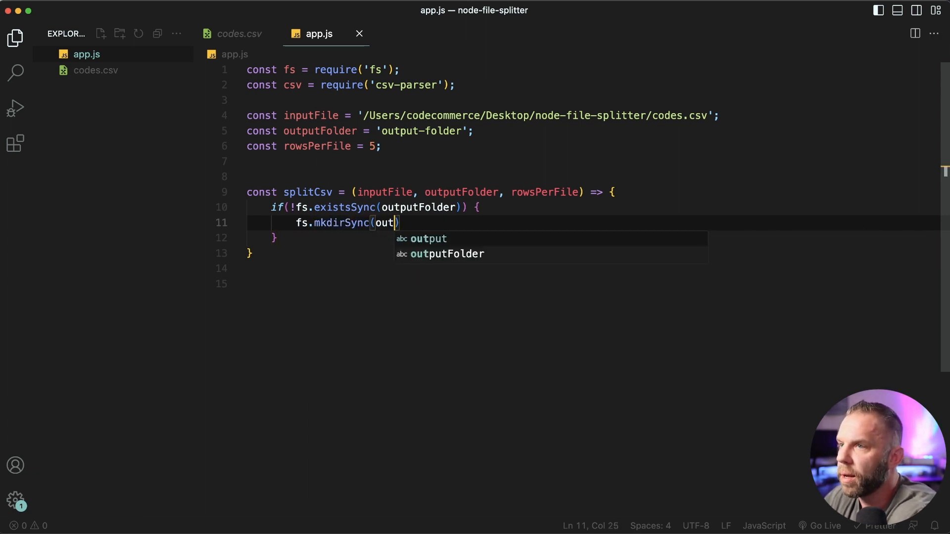
pyautogui.press('Tab')
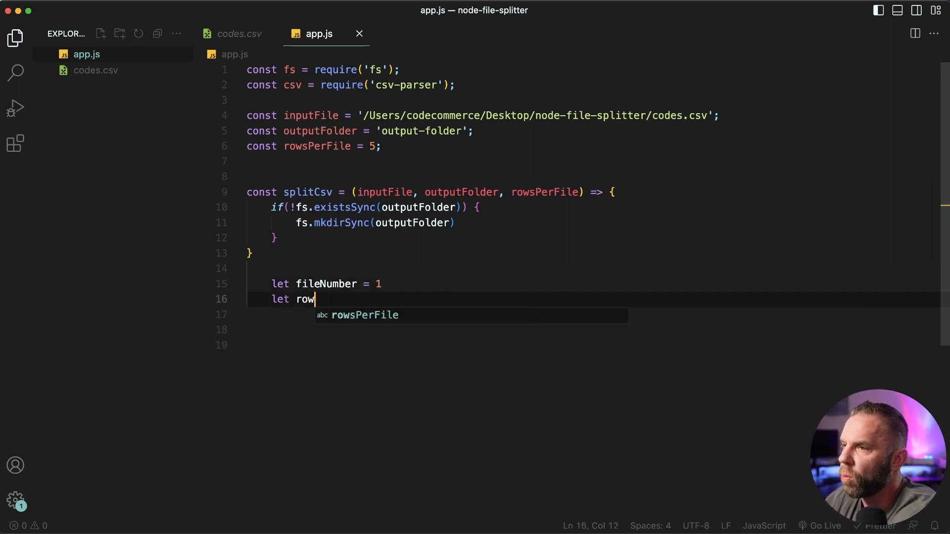
# Step: Declare fileNumber, rowCount, isFirstFile = true and outputCsv = null variables
pyautogui.write('Count = 0')
pyautogui.click(593, 315)
pyautogui.write('let isFir')
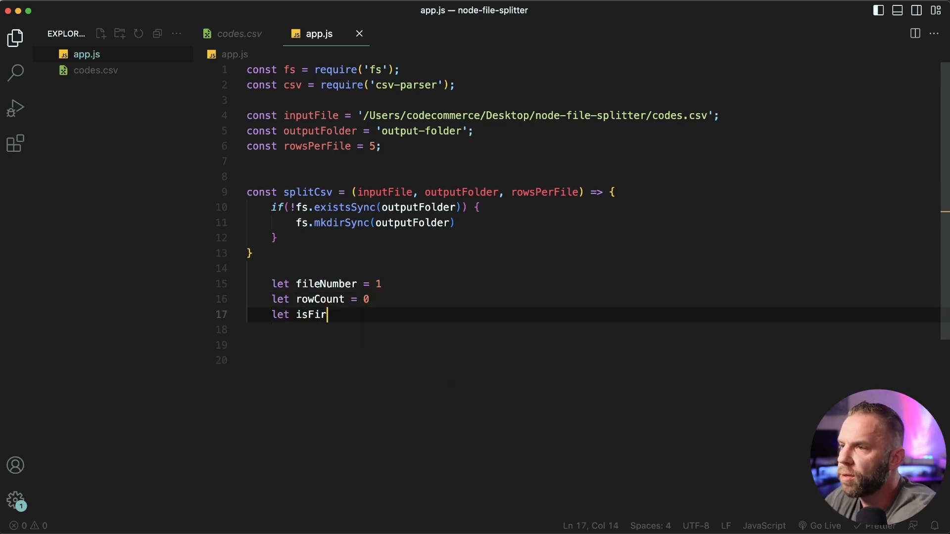
pyautogui.write('stFile = true')
pyautogui.click(594, 330)
pyautogui.write('let')
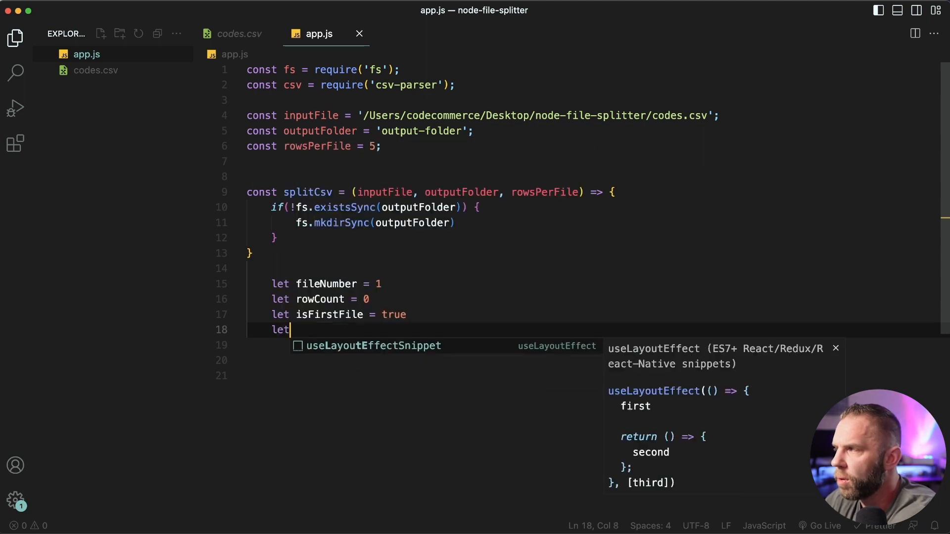
pyautogui.write('outputCsv = null;')
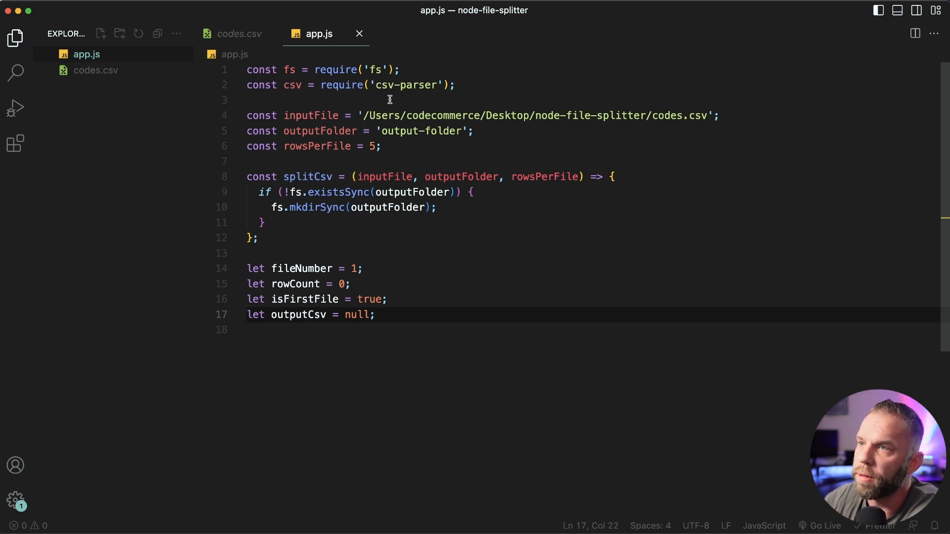
pyautogui.moveTo(152, 273)
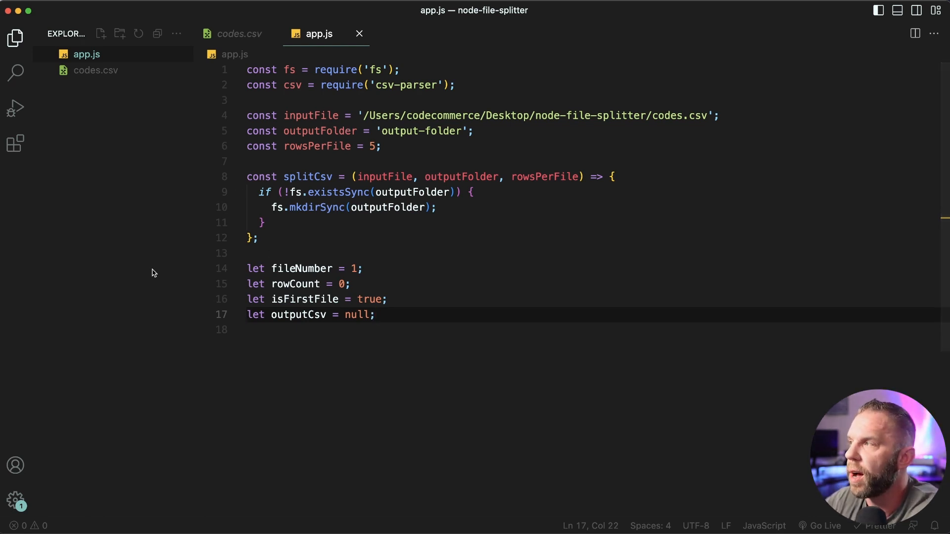
# Step: Stream inputFile with fs.createReadStream through csv-parser and handle 'data' events
pyautogui.write('fs')
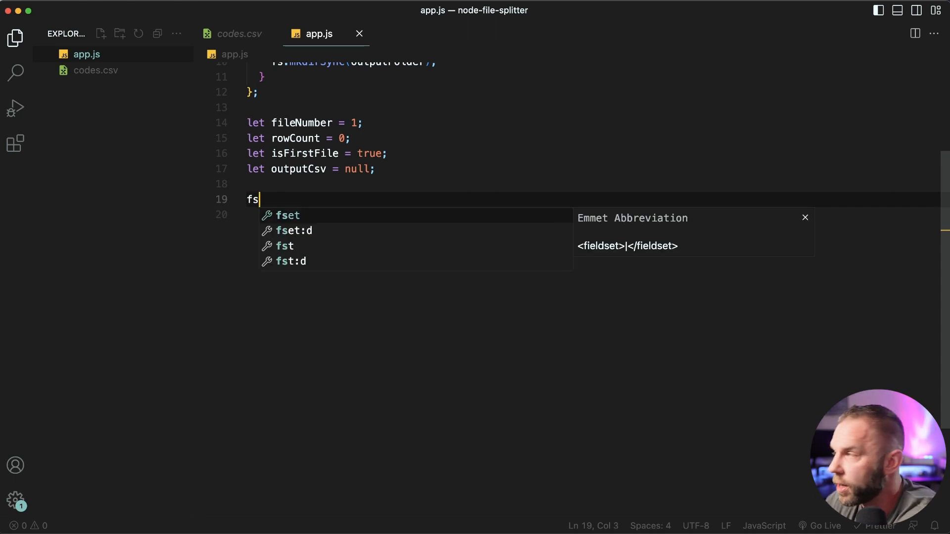
pyautogui.write('.create')
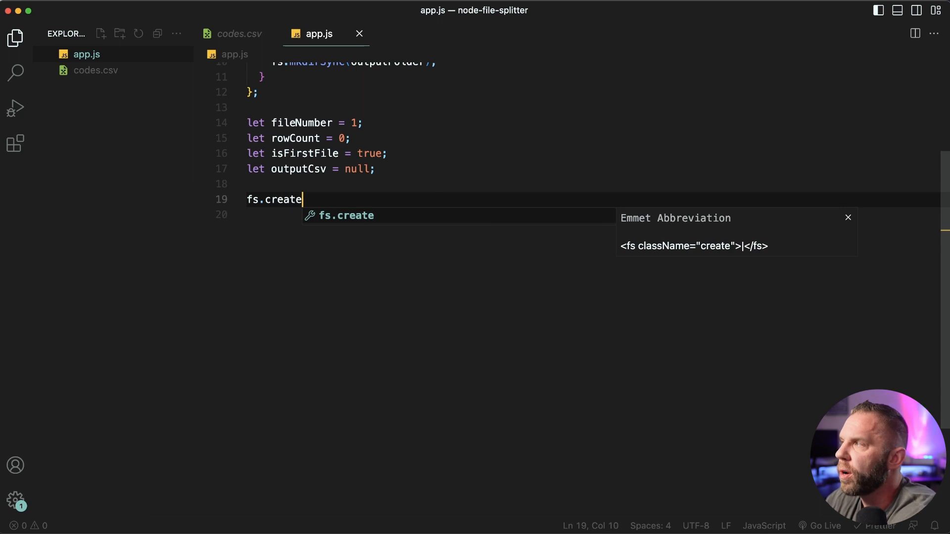
pyautogui.write('ReadStream()')
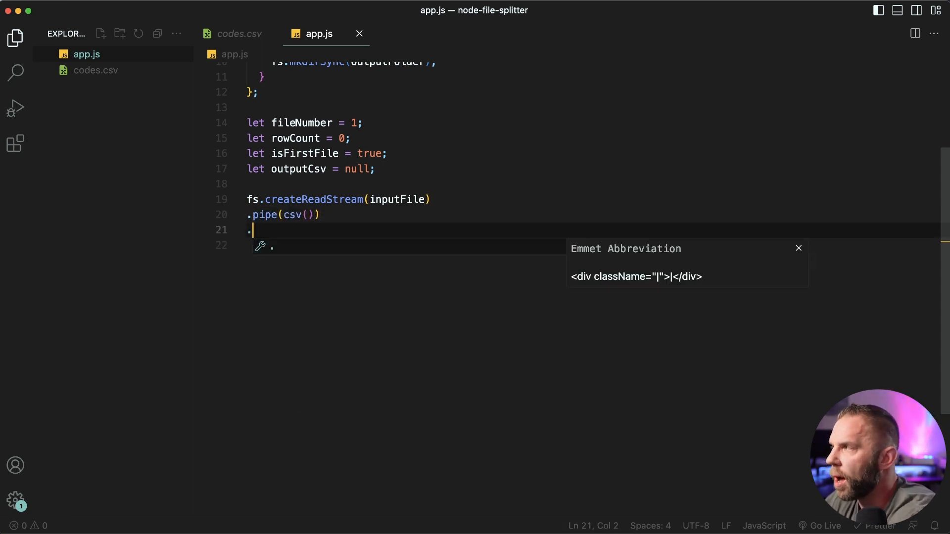
pyautogui.write("on('data', (row) => {")
pyautogui.click(594, 244)
pyautogui.write('if(rowCount ===0) {')
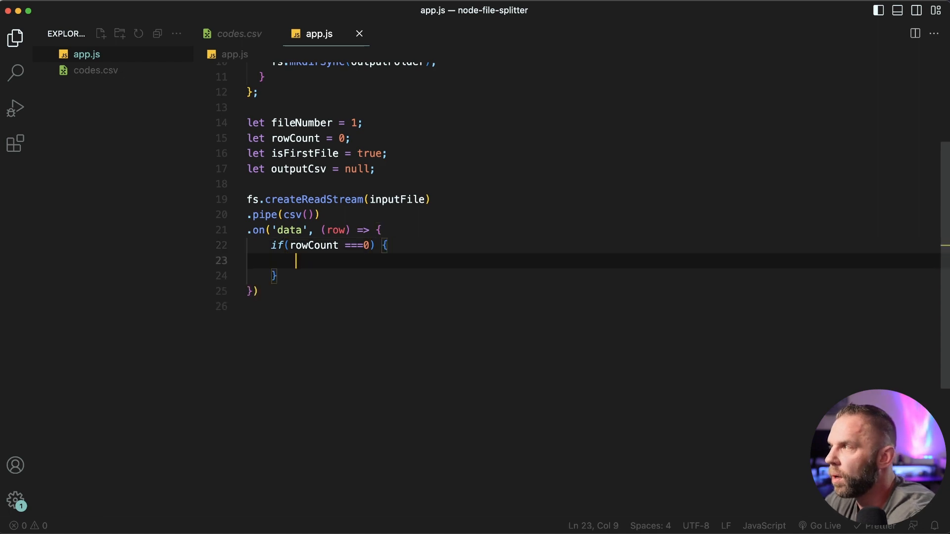
# Step: When rowCount is 0, build outputFolder/output_fileNumber.csv and open an append write stream into outputCsv
pyautogui.write('const outputFile = `${outputFolder}`')
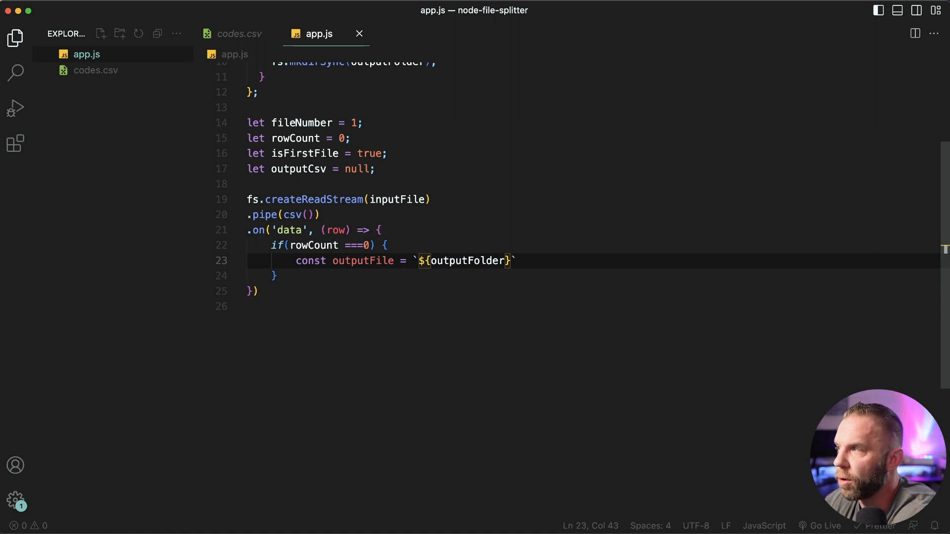
pyautogui.write('/')
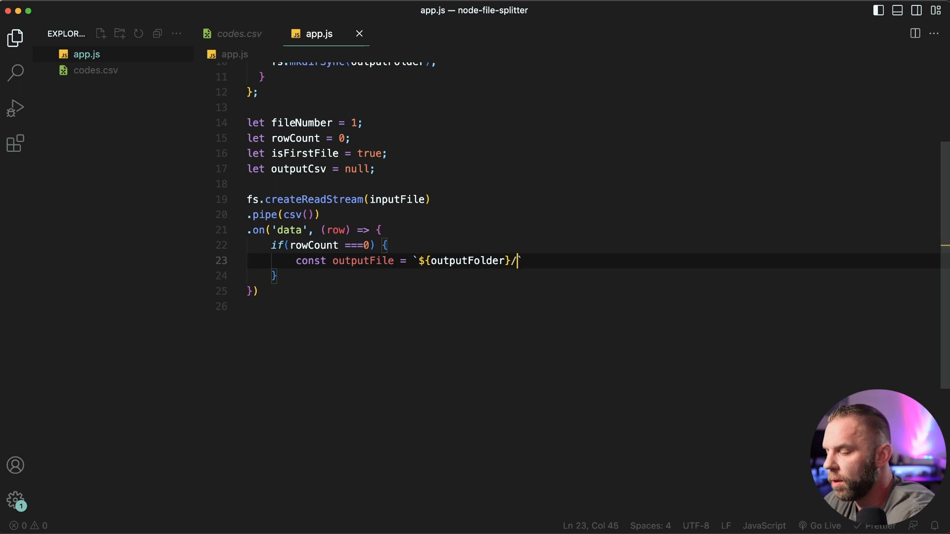
pyautogui.write('output_${')
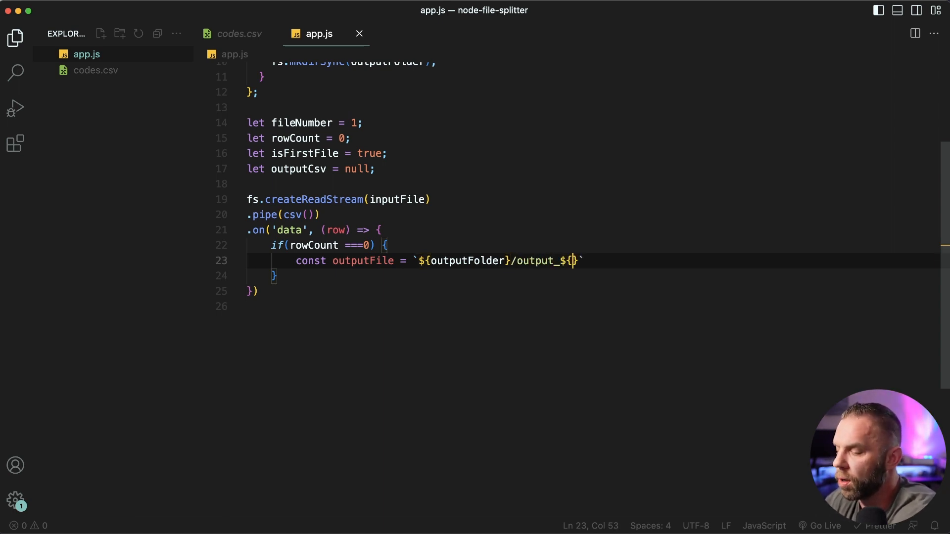
pyautogui.write('fileNumber')
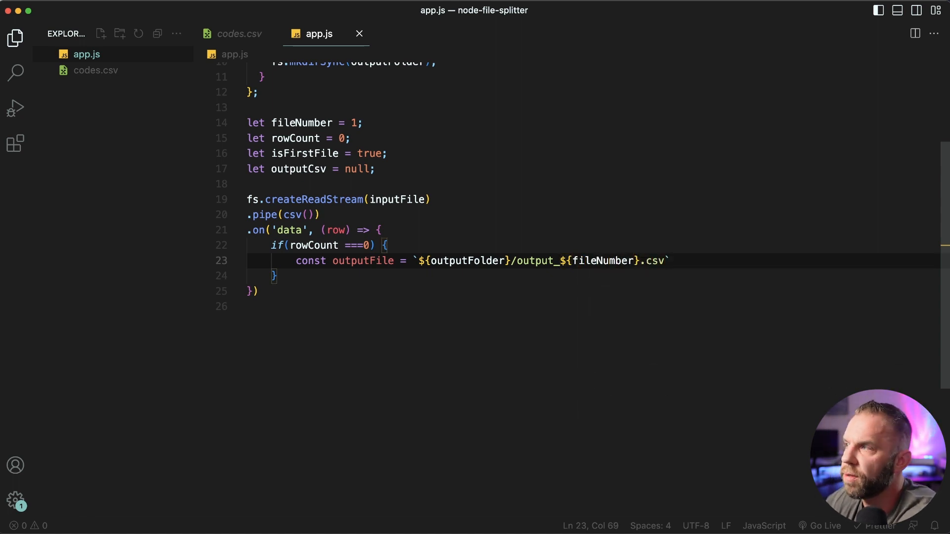
pyautogui.write('outputCsv = f')
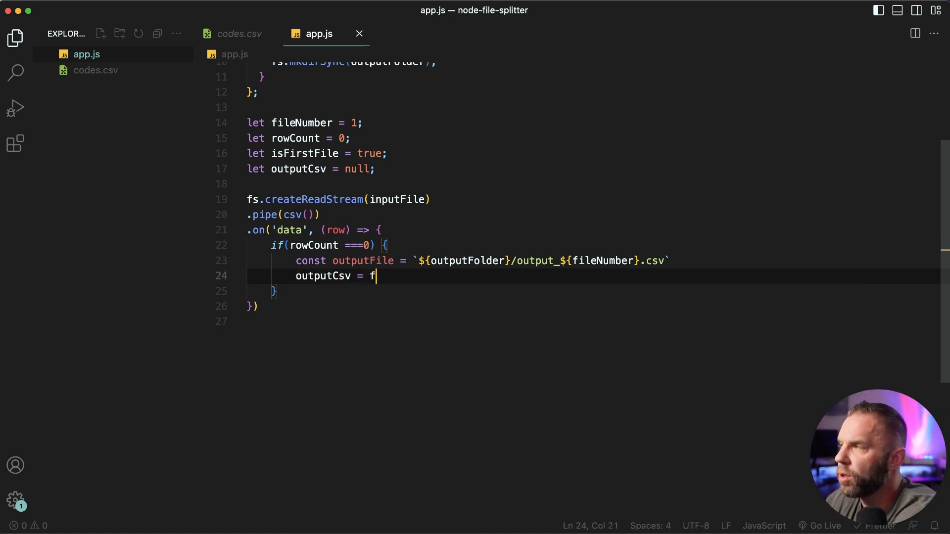
pyautogui.write('s.createWriteStream(outputFile')
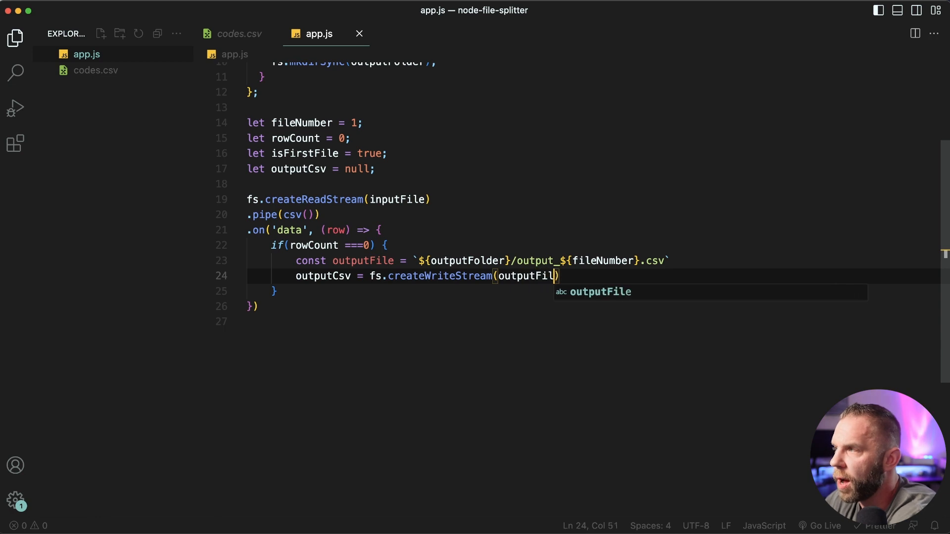
pyautogui.write(", {flags: 'a'}")
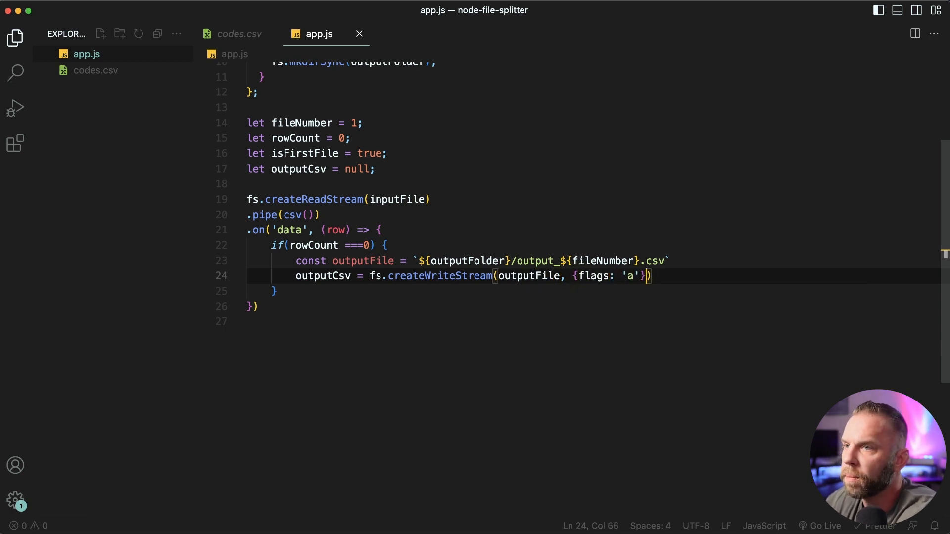
pyautogui.write('if(isFirstFile) {')
pyautogui.write('outputCsv.write(')
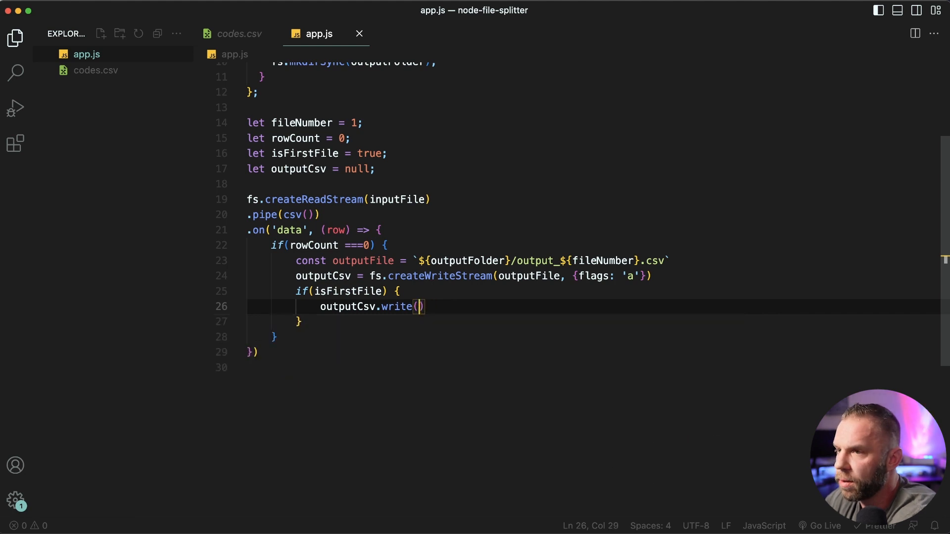
# Step: Write Object.keys(row) header for the first file, then Object.values(row) joined with ',' plus newline
pyautogui.write("Object.keys(row).join(',' + '\\n');")
pyautogui.write('isFirstFile = false;')
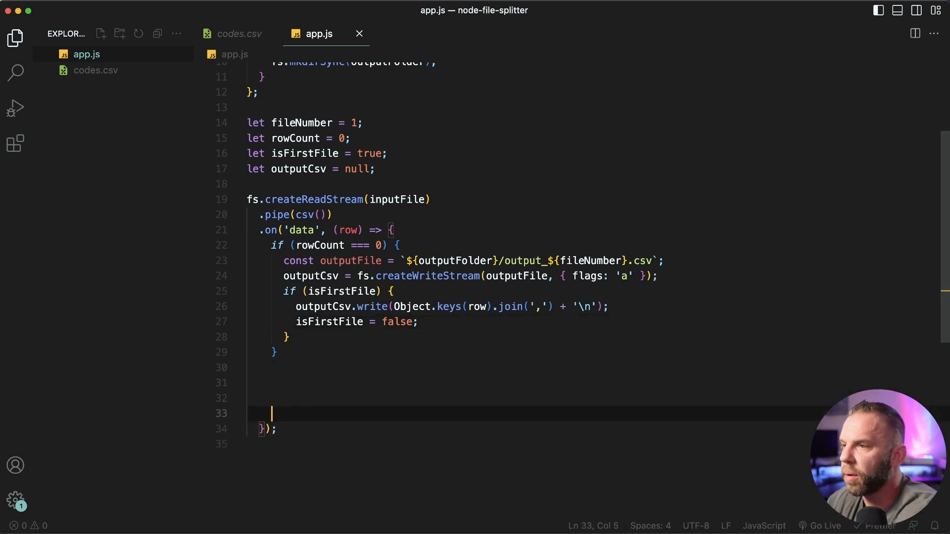
pyautogui.write('out')
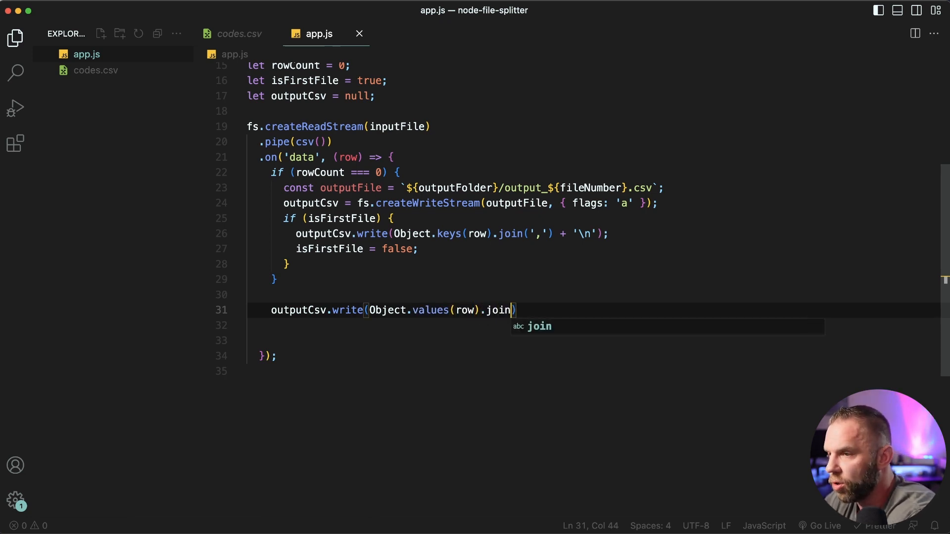
pyautogui.write("(','")
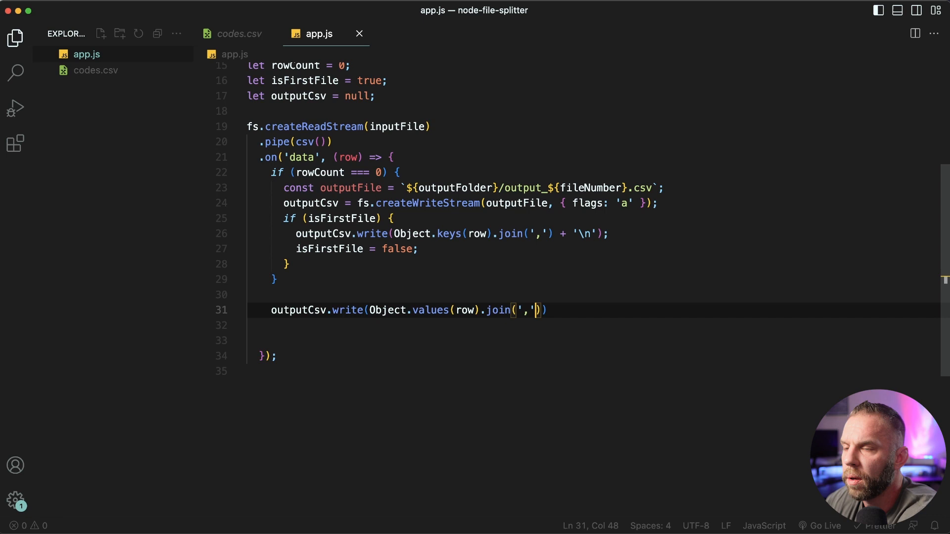
pyautogui.write("+ '\\n'")
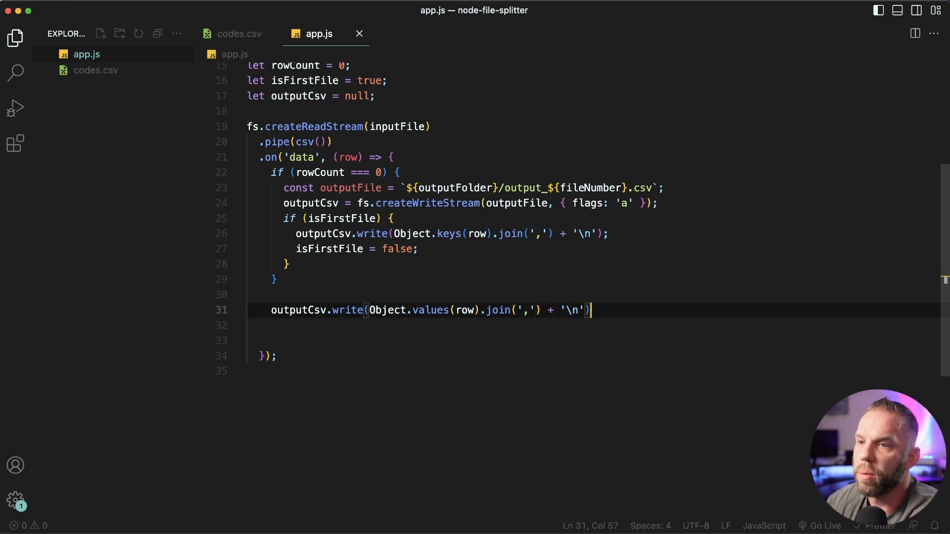
# Step: Increment rowCount and begin the rowCount === rowsPerFile check
pyautogui.write('rowCount+')
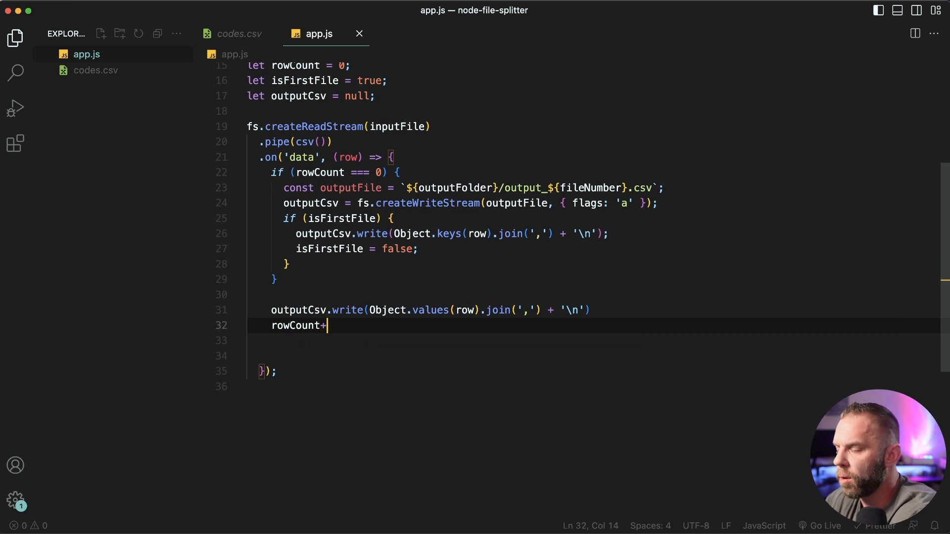
pyautogui.write('+;')
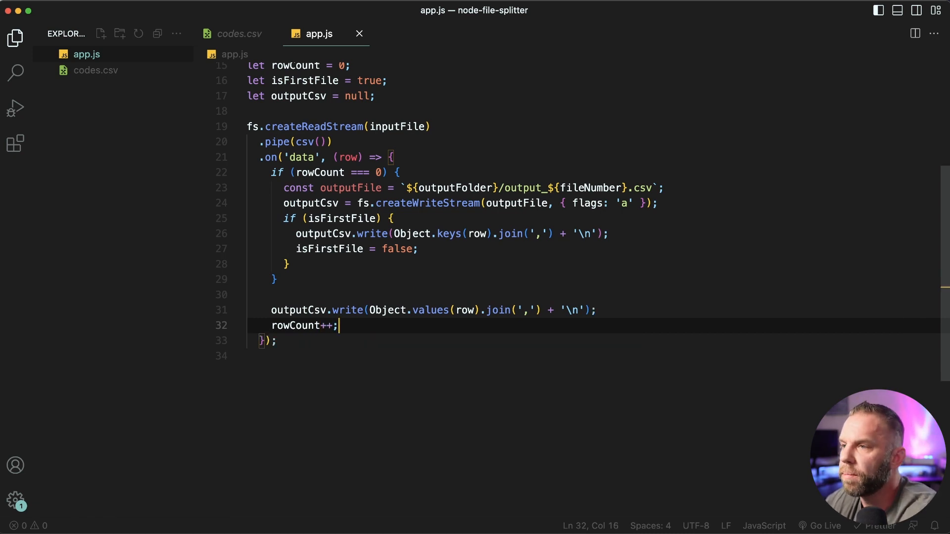
pyautogui.write('if(rowCount === rowsPerFile) {')
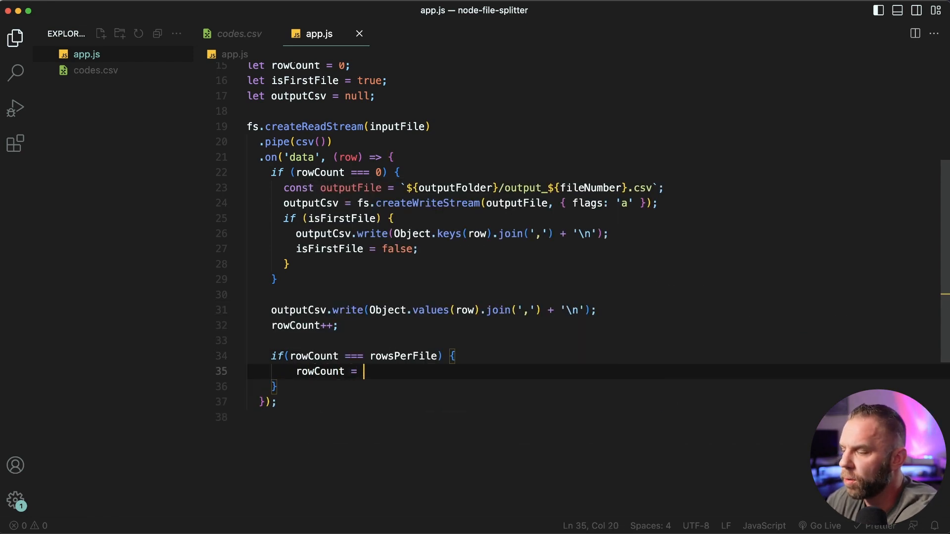
# Step: Reset rowCount to 0, bump fileNumber, end outputCsv, log 'CSV splitting complete' on end and call splitCsv
pyautogui.write('0;')
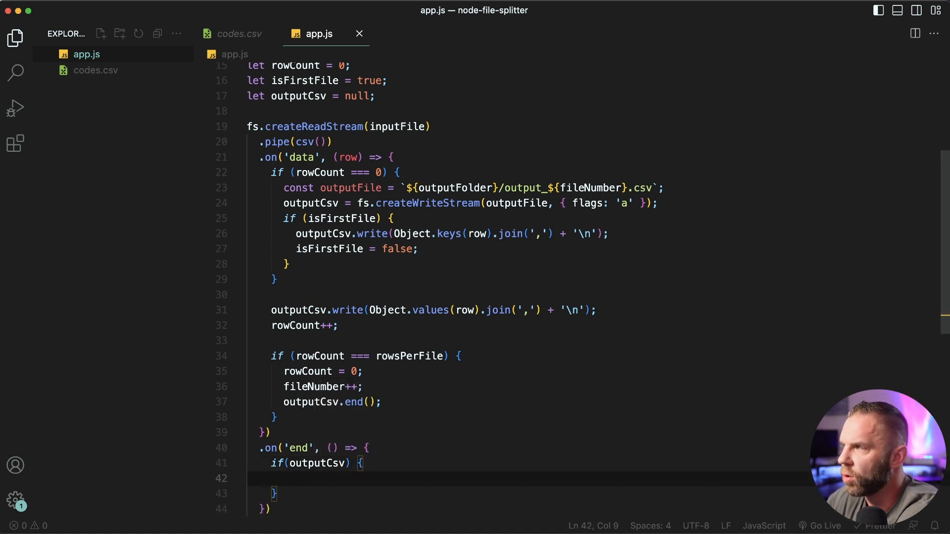
pyautogui.write('outputCsv.end(')
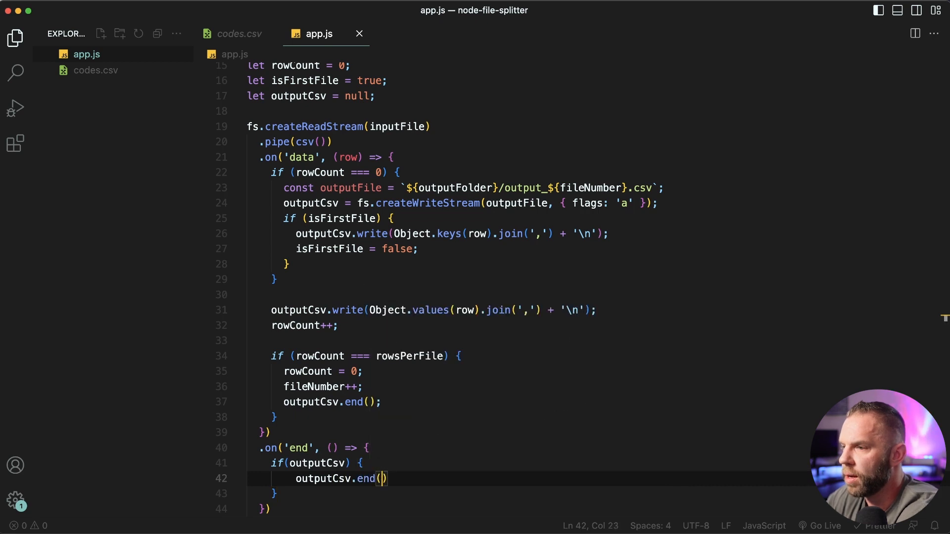
pyautogui.write('console.log(')
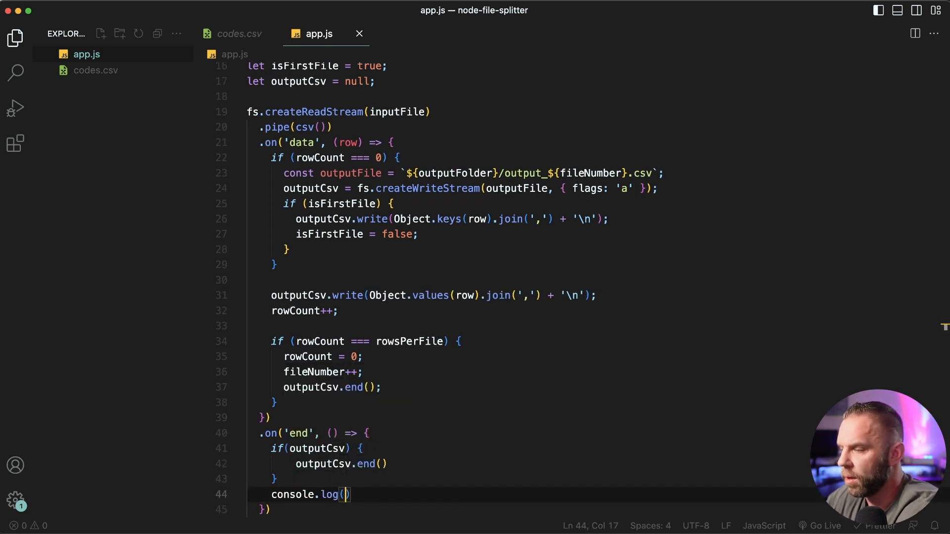
pyautogui.write("'CSV splitting comle'")
pyautogui.write('splitCsv(inputFile, outputFolder, rowsPerFile);')
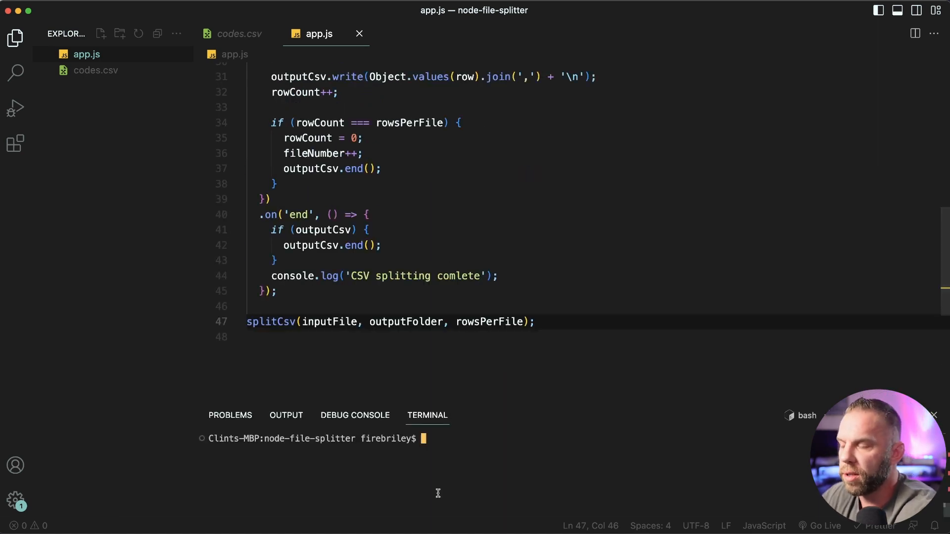
# Step: Run node app.js in the terminal and see the CSV splitting completion message
pyautogui.write('node app.js')
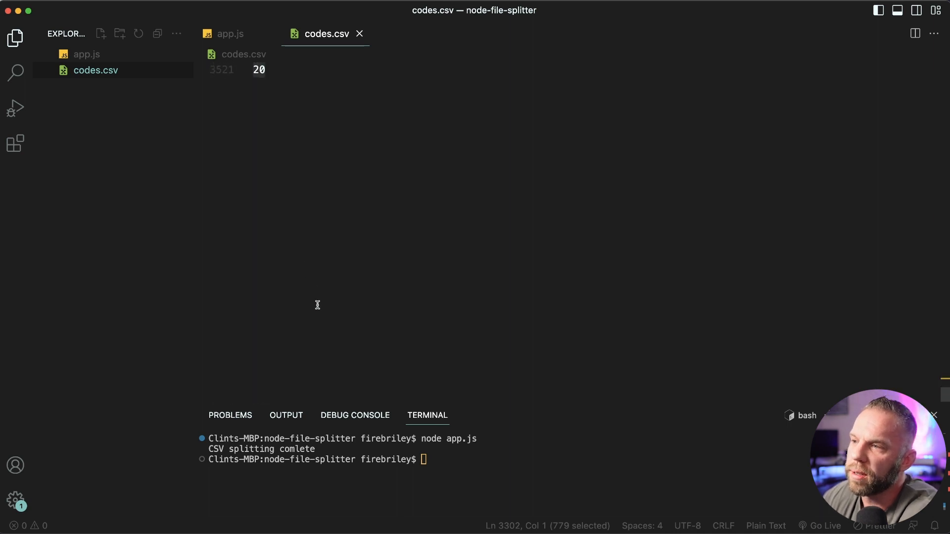
# Step: Raise rowsPerFile in app.js from 5 to a larger value by appending 000
pyautogui.click(231, 33)
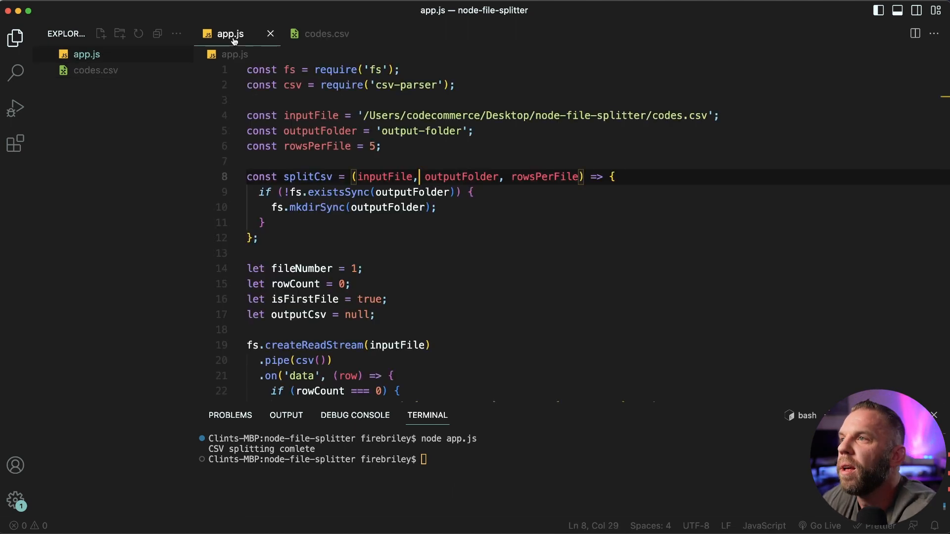
pyautogui.click(372, 146)
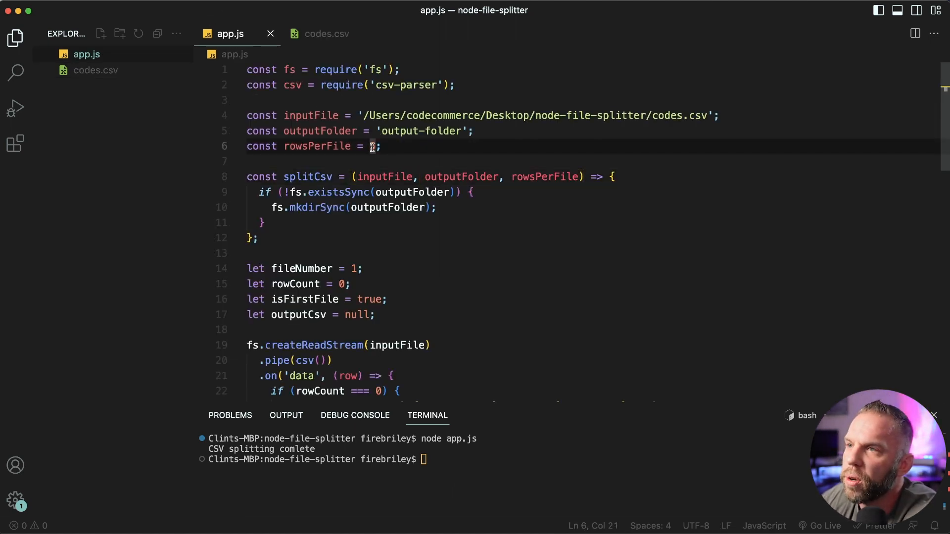
pyautogui.write('000')
pyautogui.click(364, 459)
pyautogui.write('node app.js')
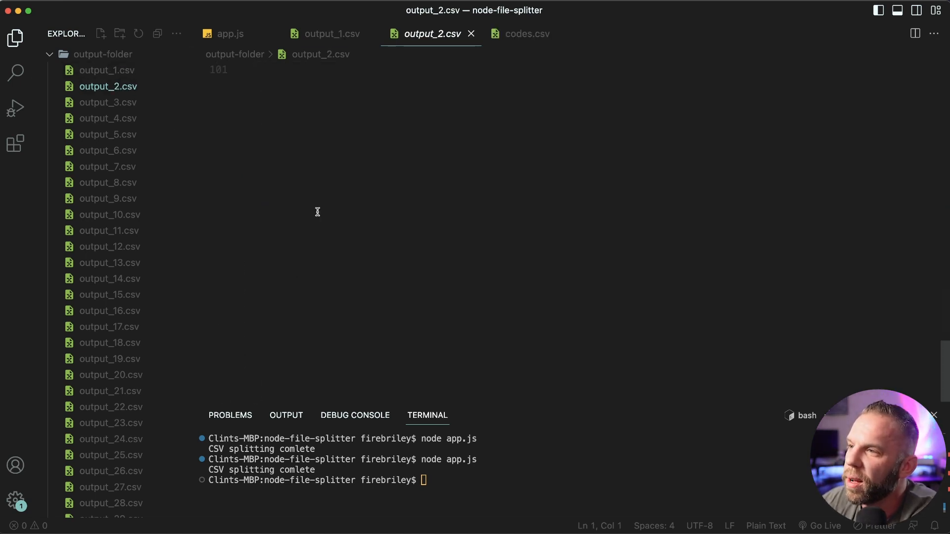
# Step: Scroll output_2.csv to its end to confirm it finishes at row 20
pyautogui.scroll(-3)
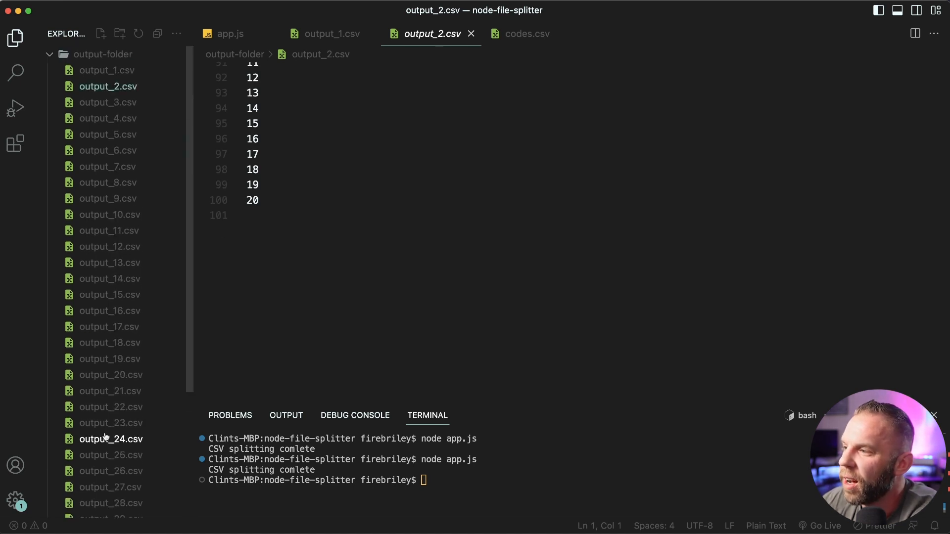